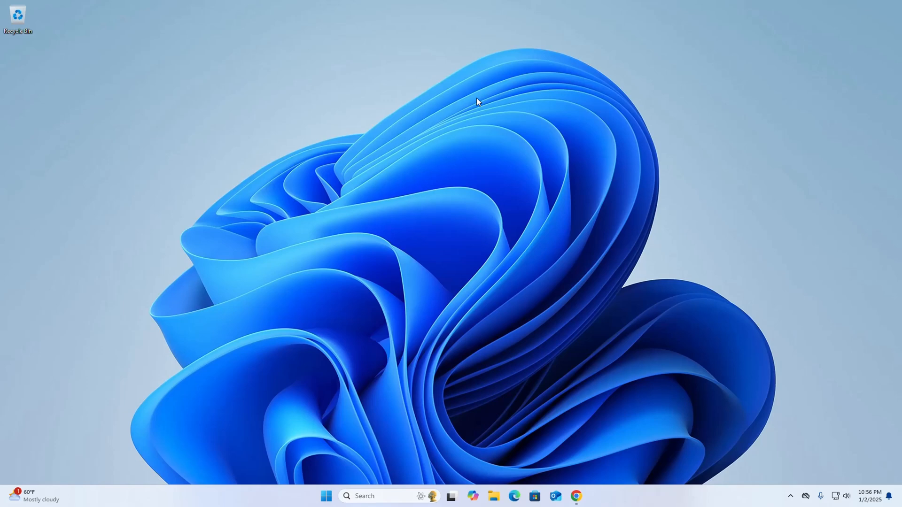
pyautogui.moveTo(588, 355)
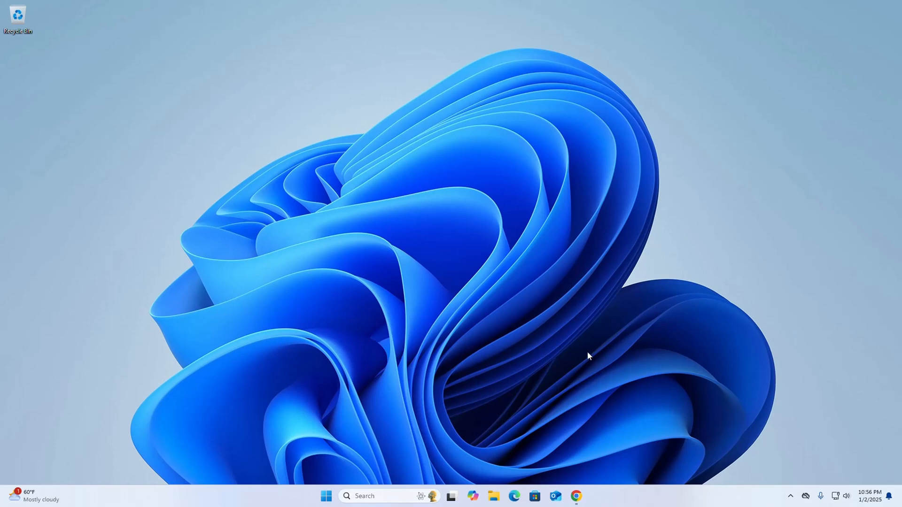
# Step: Open Chrome and scroll the mingw-w64 Google results to the official MinGW-w64 site
pyautogui.click(575, 496)
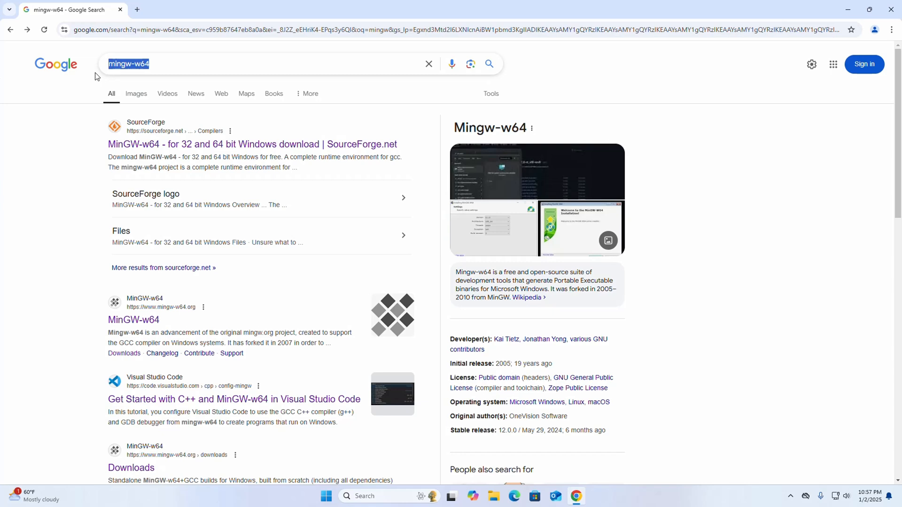
pyautogui.scroll(-3)
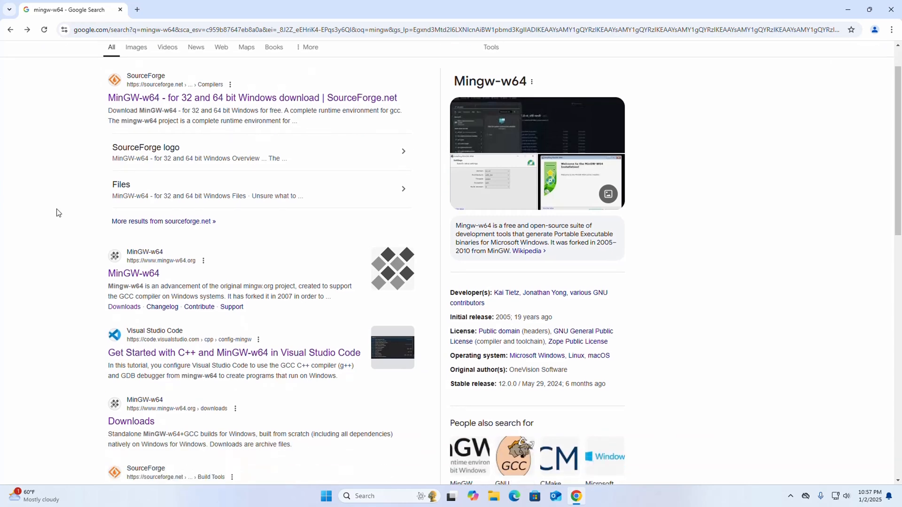
pyautogui.scroll(-3)
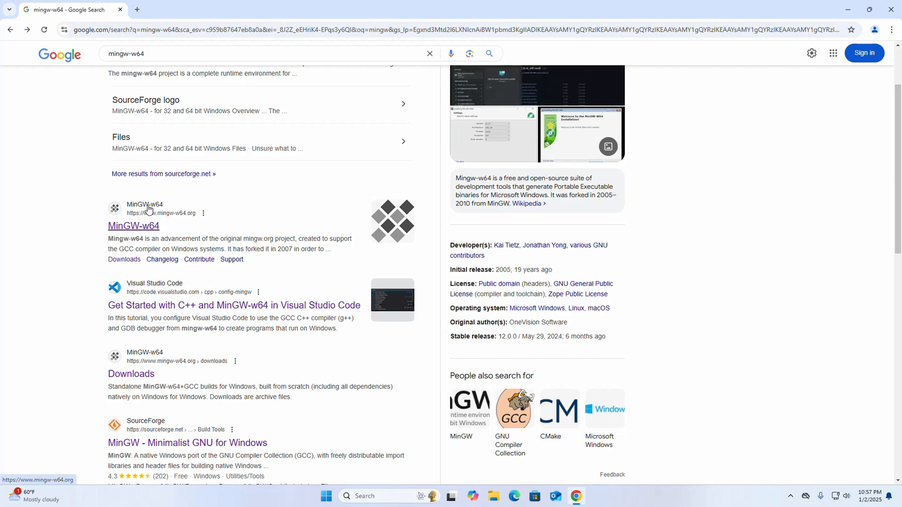
# Step: Open the MinGW-w64 site's Downloads page and scroll to the MSYS2 entry
pyautogui.click(134, 226)
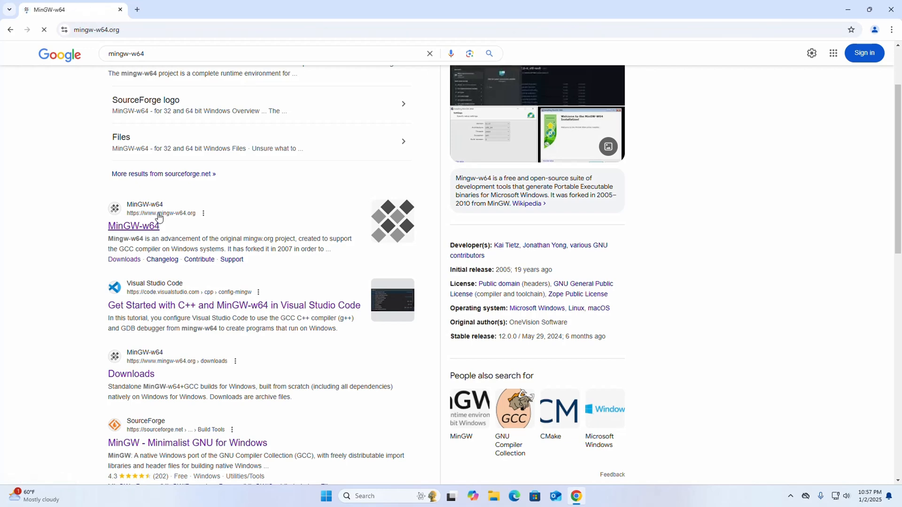
pyautogui.click(134, 226)
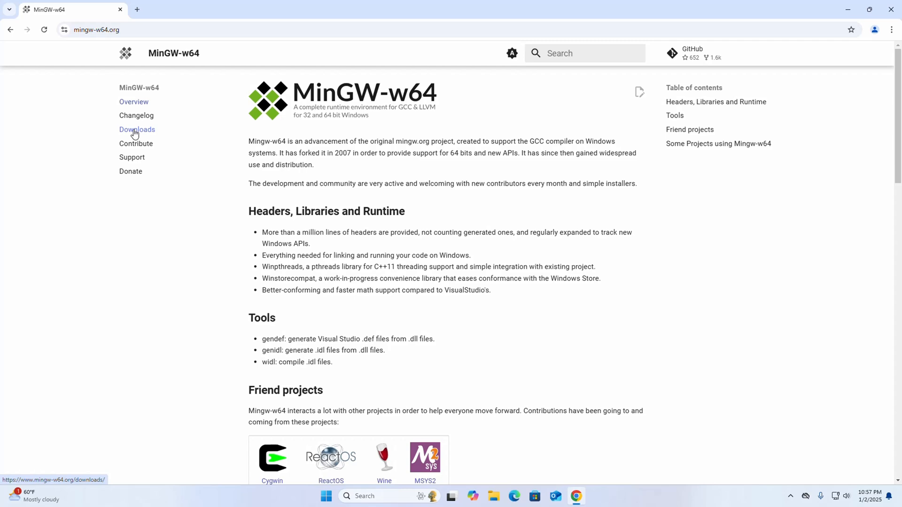
pyautogui.click(136, 130)
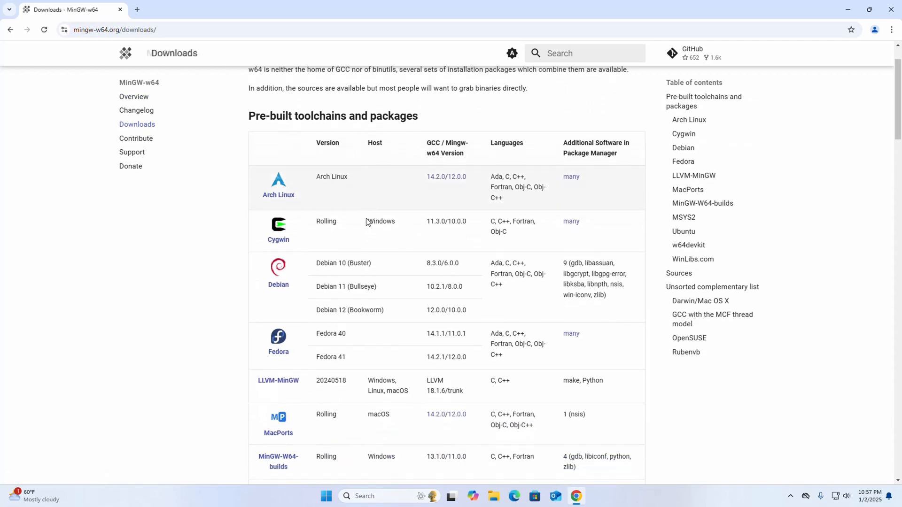
pyautogui.scroll(-3)
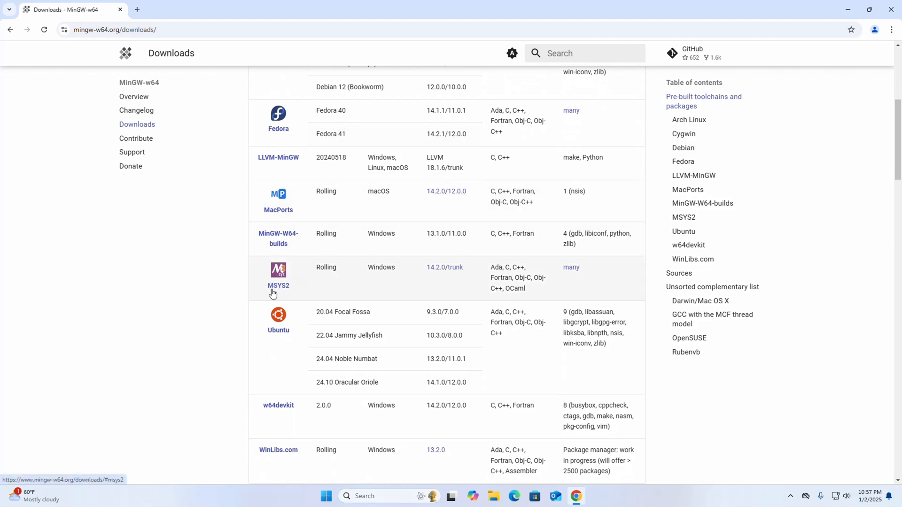
pyautogui.moveTo(278, 279)
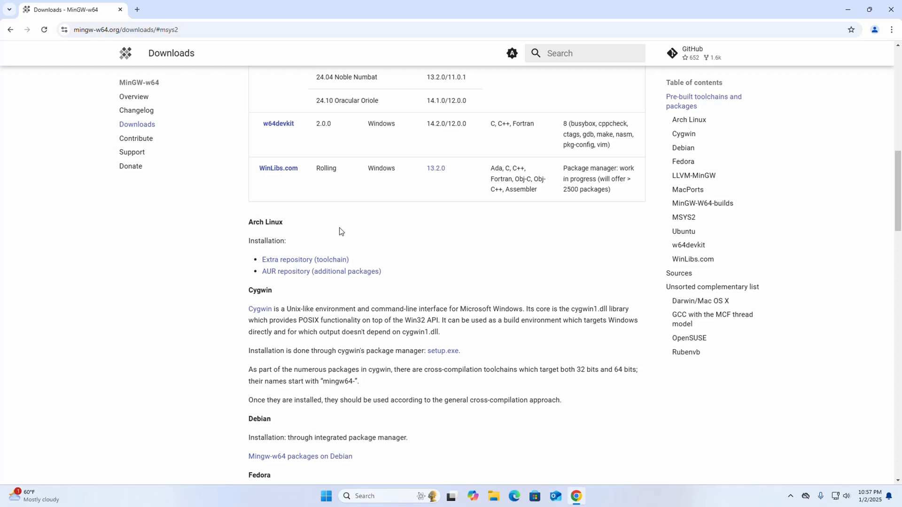
pyautogui.scroll(-3)
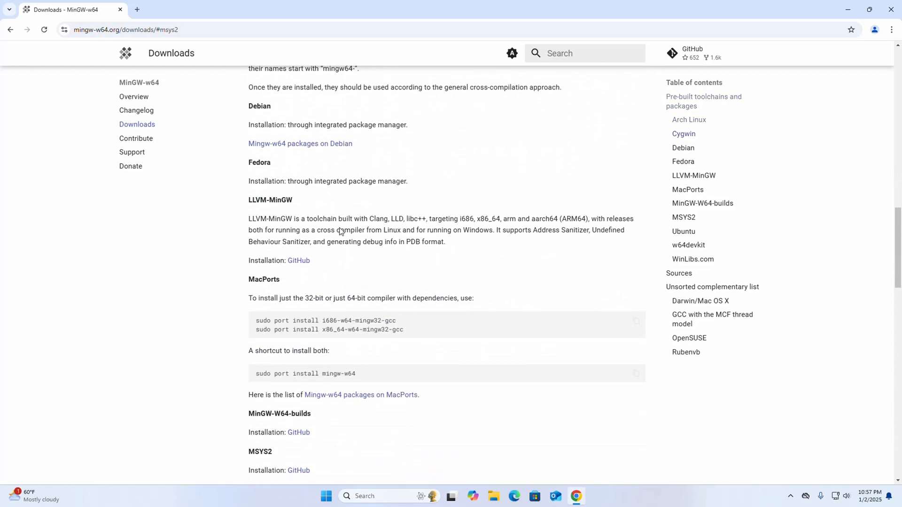
pyautogui.scroll(-3)
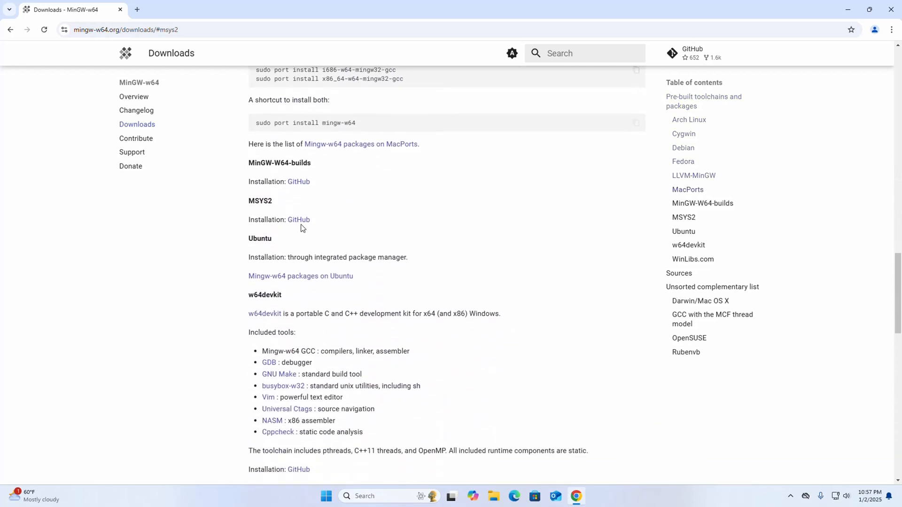
pyautogui.moveTo(298, 223)
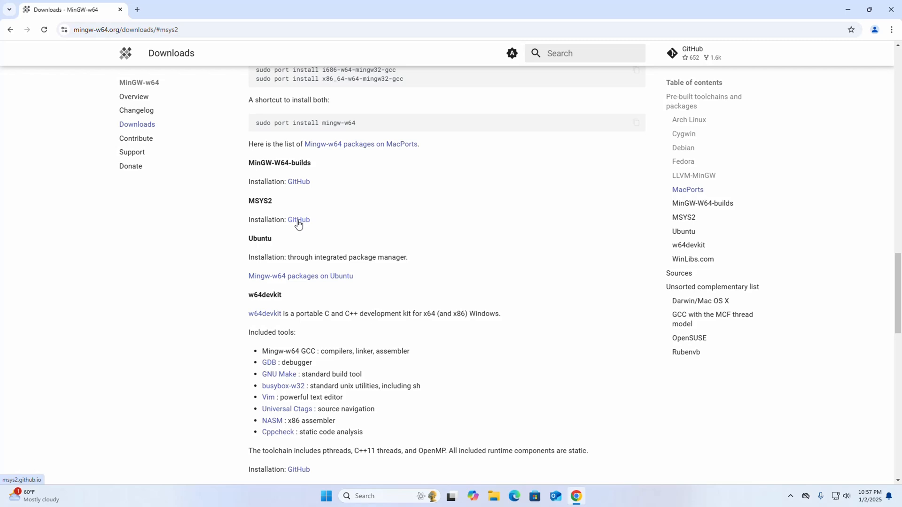
# Step: Go to the MSYS2 website and scroll down to its Installation instructions
pyautogui.click(298, 220)
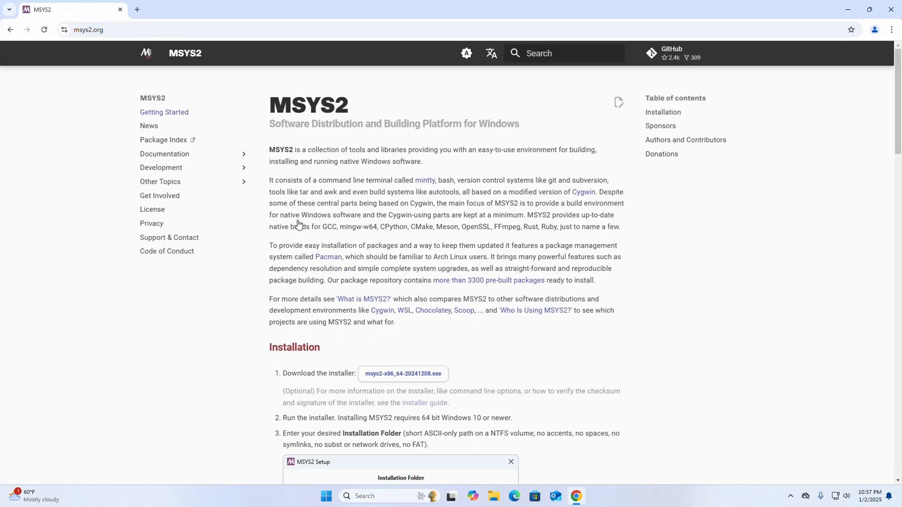
pyautogui.scroll(-3)
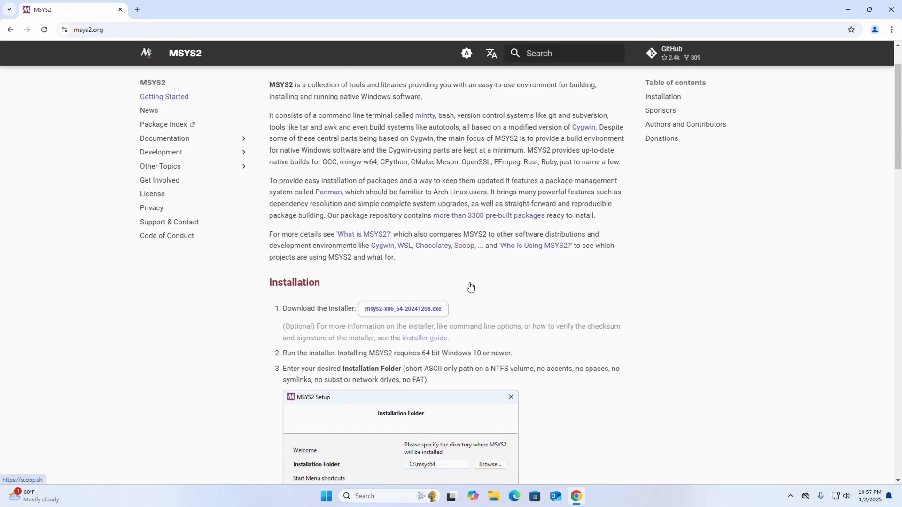
pyautogui.scroll(-3)
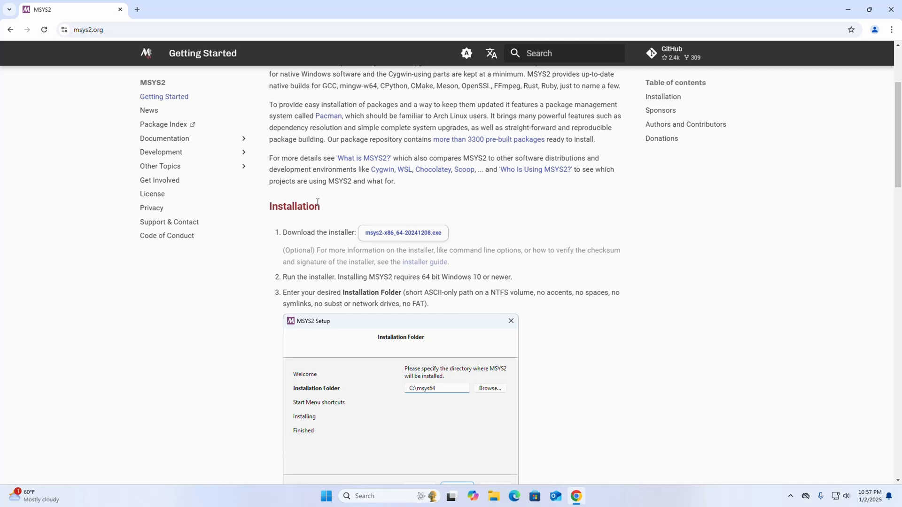
pyautogui.moveTo(332, 216)
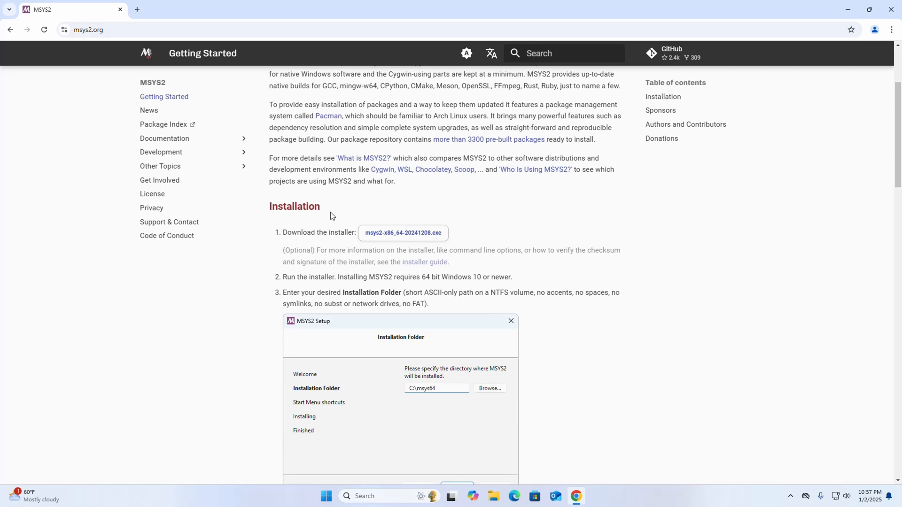
pyautogui.moveTo(412, 234)
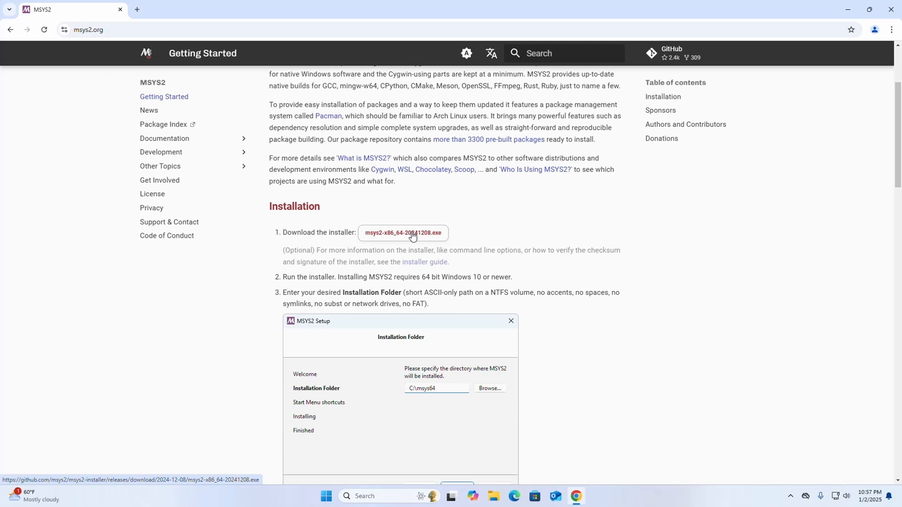
pyautogui.scroll(-3)
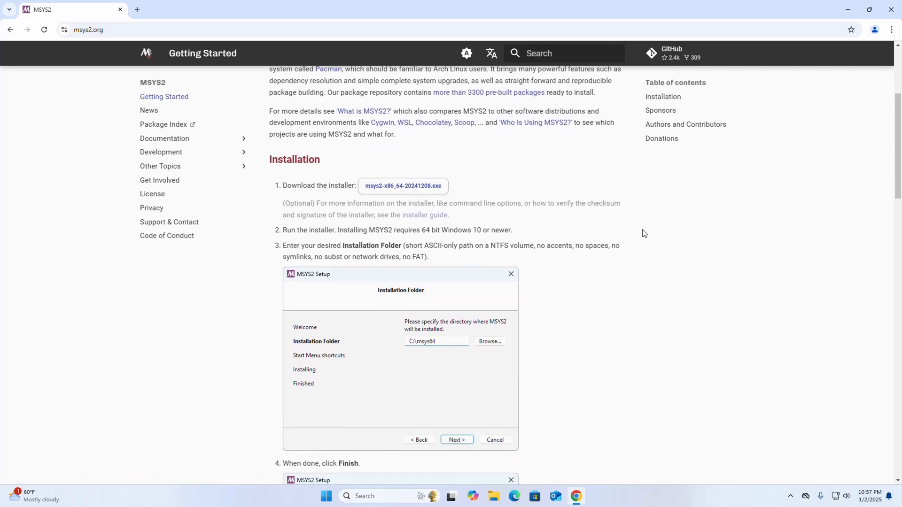
pyautogui.moveTo(669, 242)
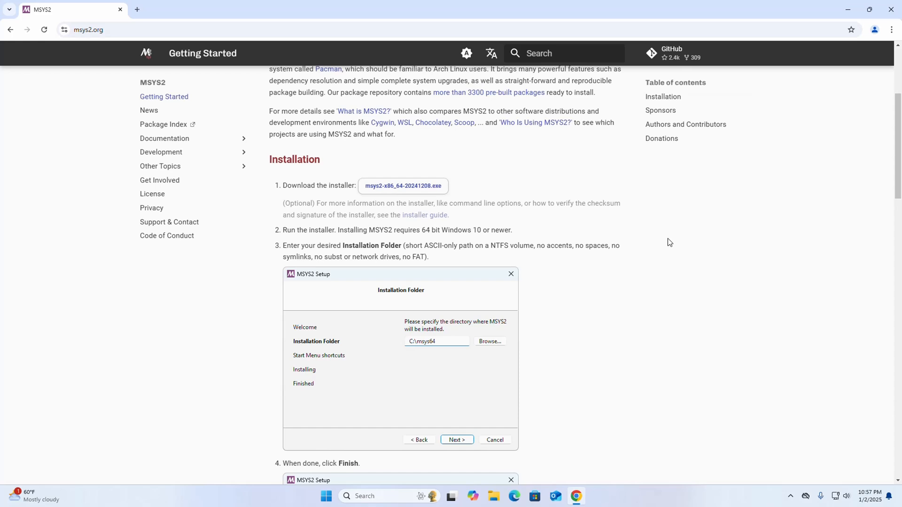
pyautogui.moveTo(504, 389)
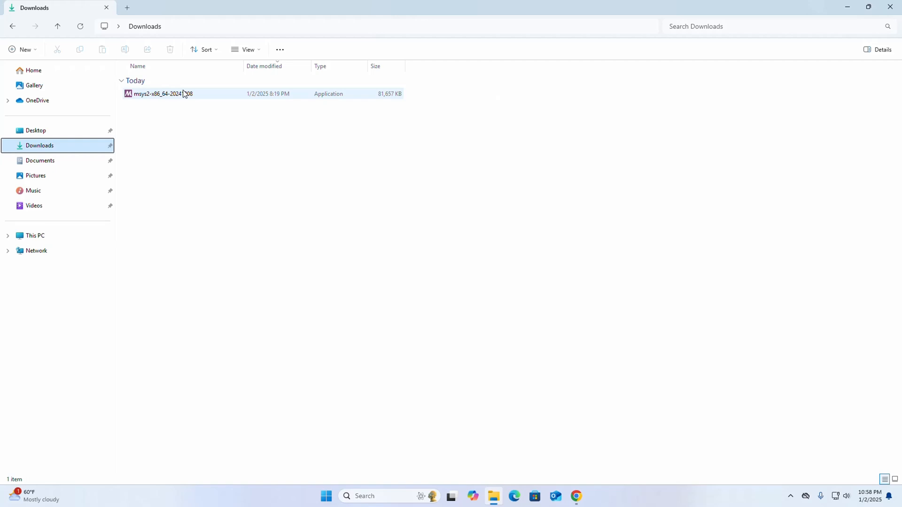
pyautogui.rightClick(160, 94)
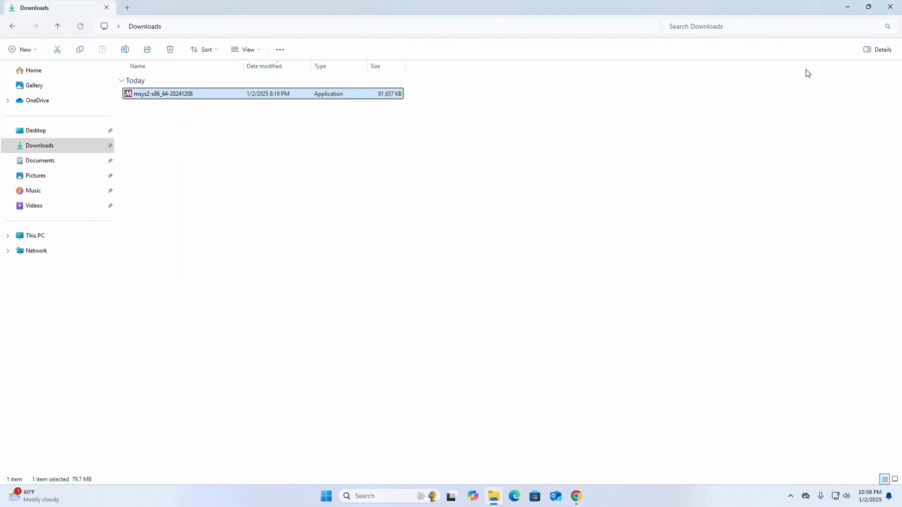
pyautogui.doubleClick(160, 93)
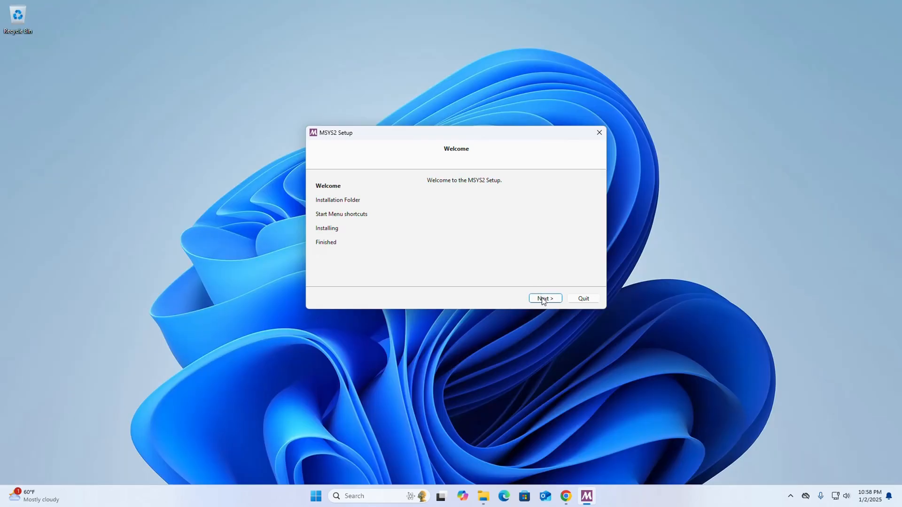
# Step: Install MSYS2 into C:\msys64 with the default MSYS2 Start Menu folder
pyautogui.click(545, 298)
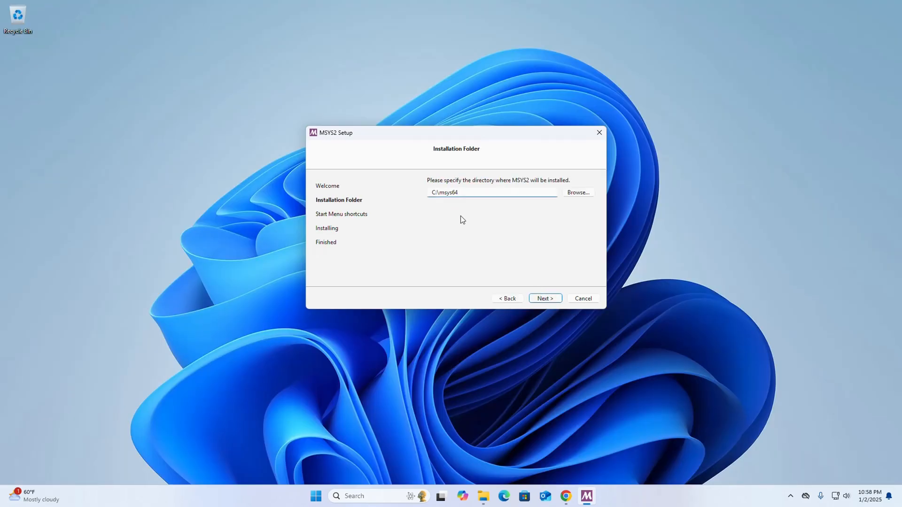
pyautogui.click(491, 192)
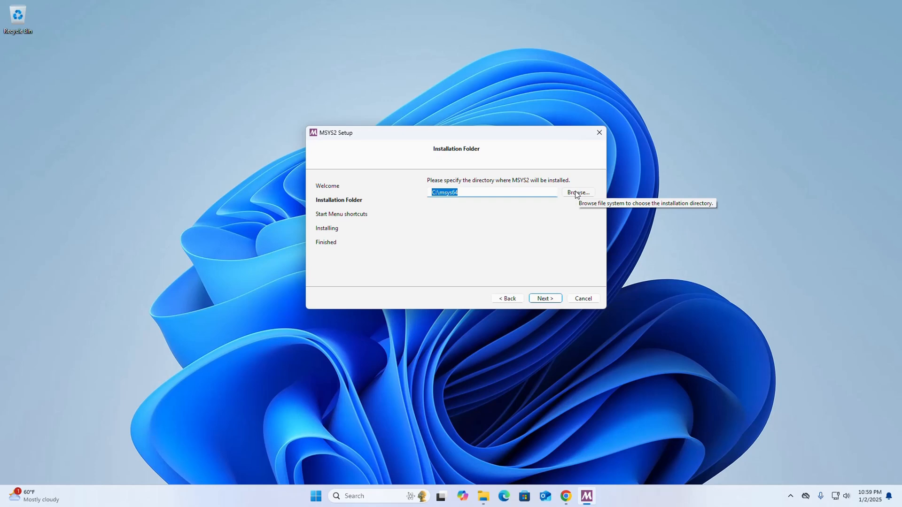
pyautogui.moveTo(543, 229)
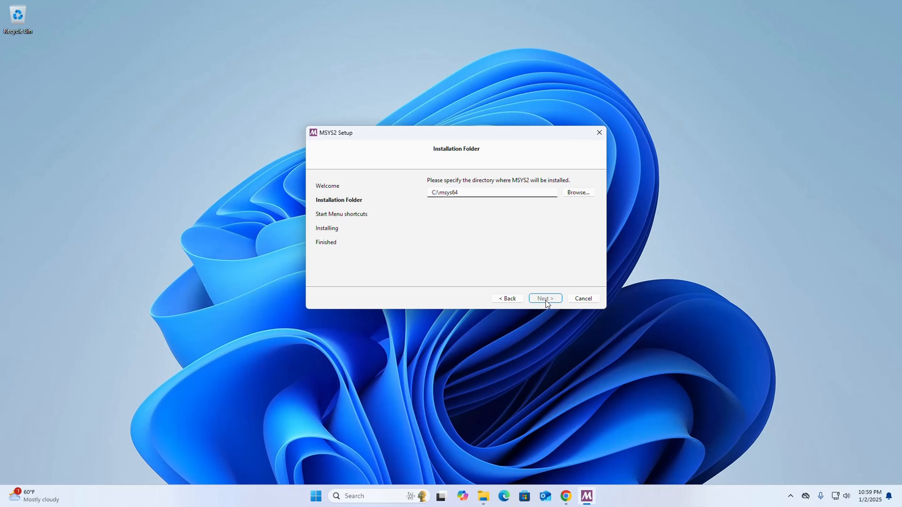
pyautogui.click(545, 298)
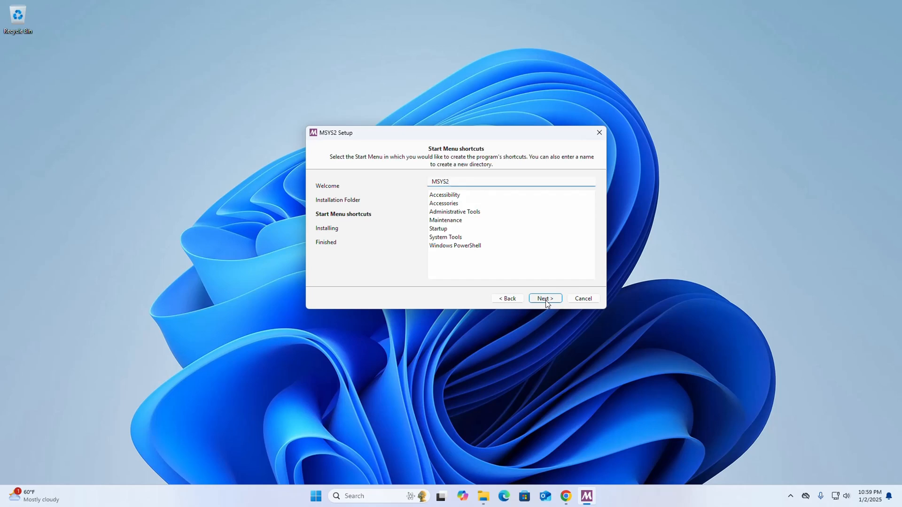
pyautogui.click(545, 299)
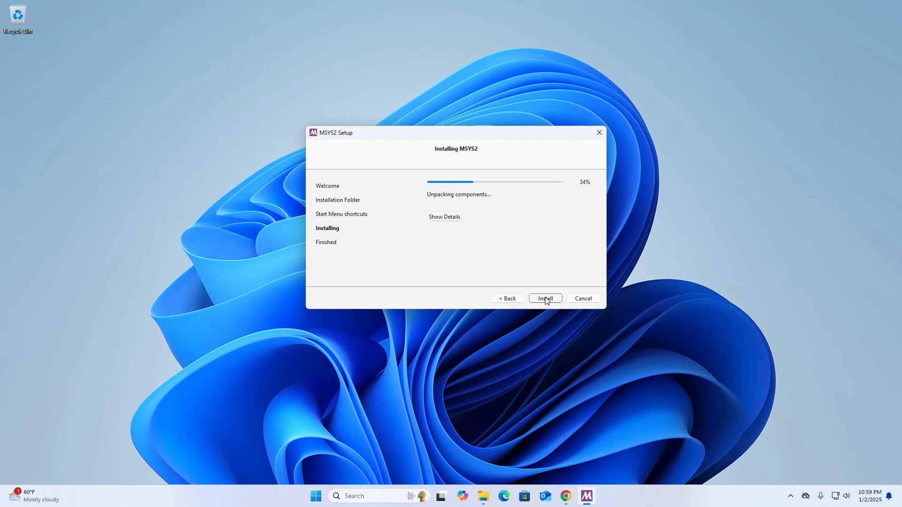
pyautogui.moveTo(471, 251)
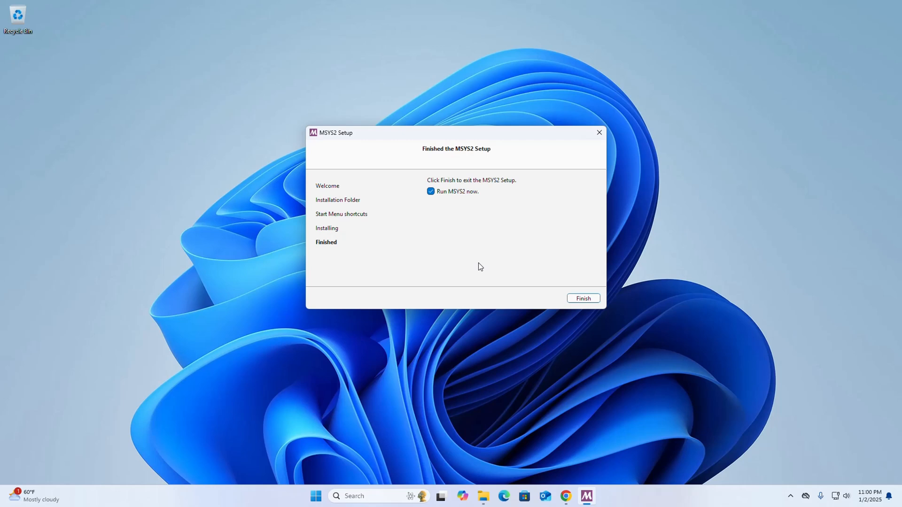
pyautogui.moveTo(452, 184)
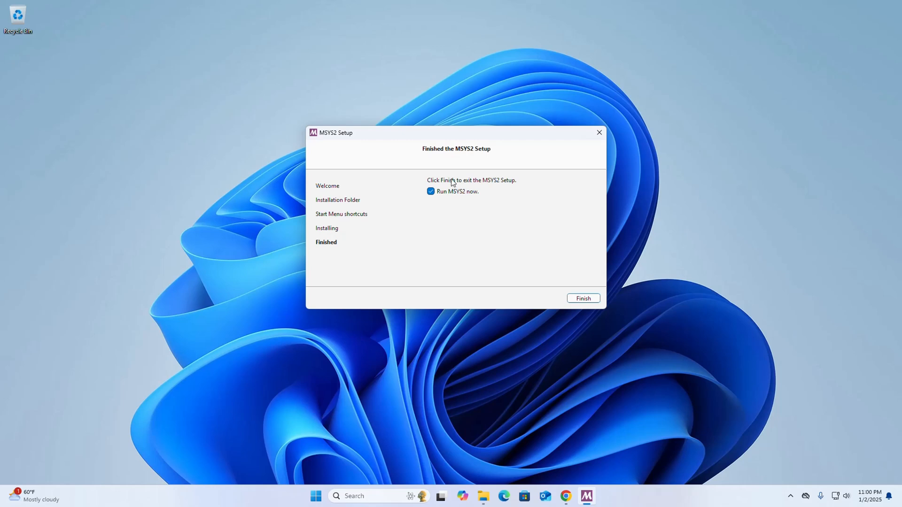
pyautogui.moveTo(454, 204)
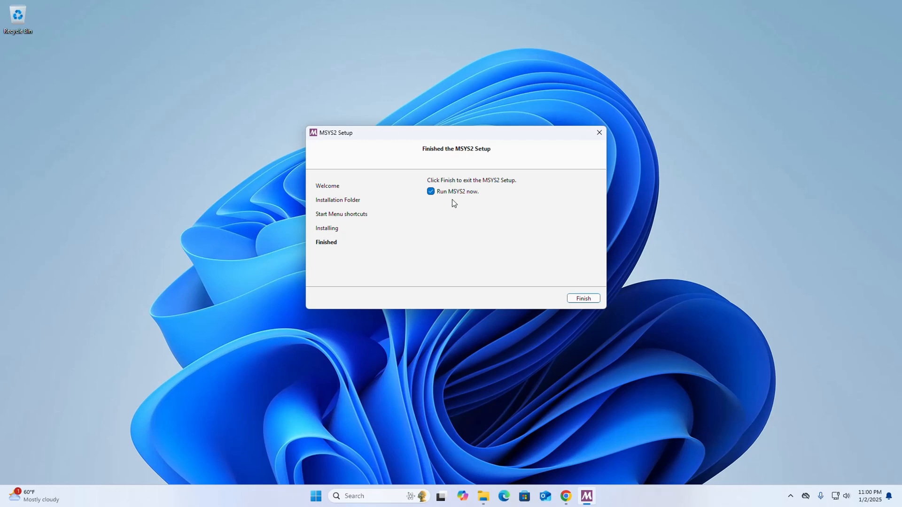
pyautogui.moveTo(447, 209)
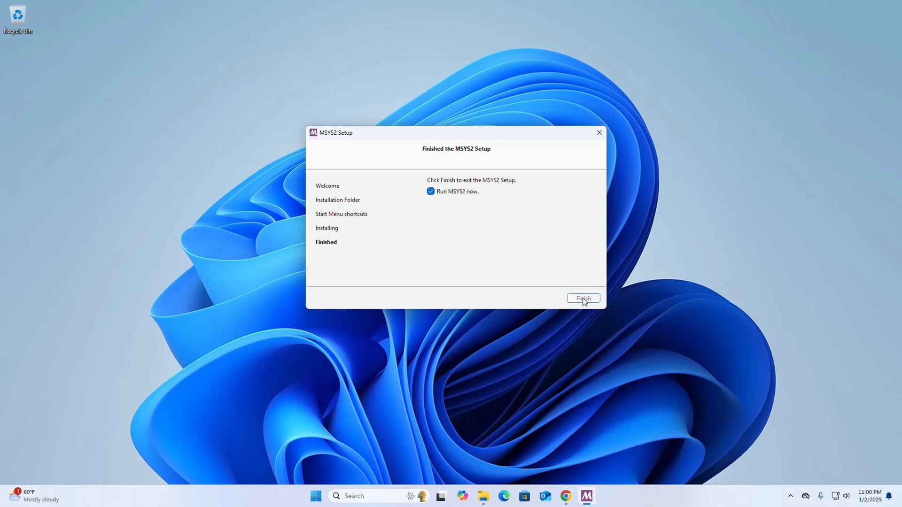
# Step: Finish setup and paste 'pacman -S mingw-w64-ucrt-x86_64-gcc' into the UCRT64 terminal
pyautogui.click(583, 298)
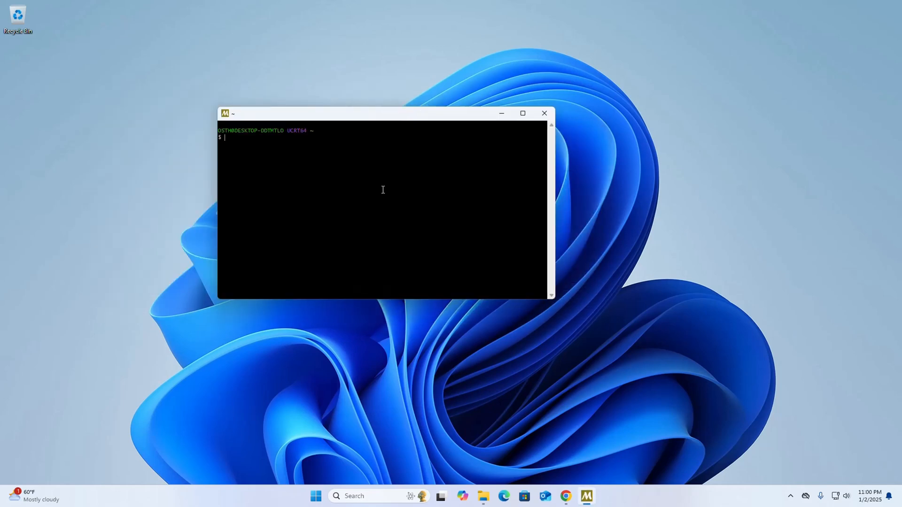
pyautogui.moveTo(365, 180)
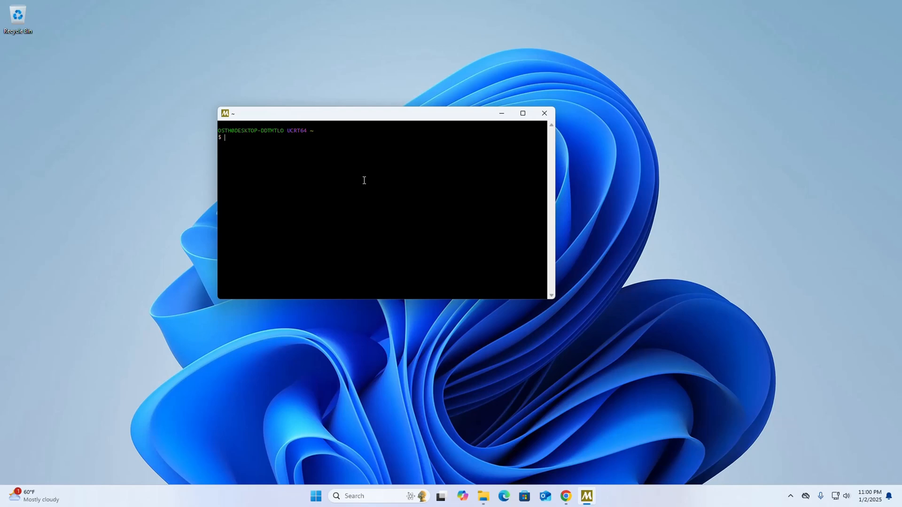
pyautogui.moveTo(387, 174)
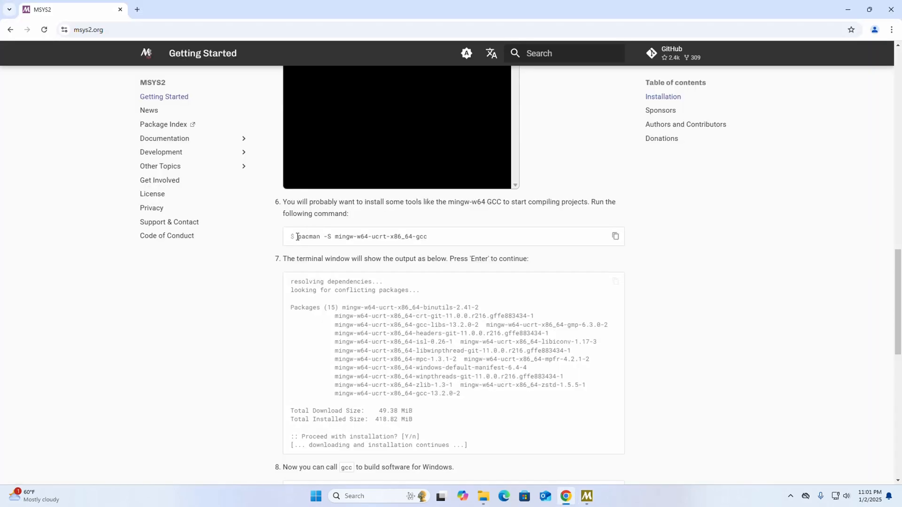
pyautogui.click(615, 236)
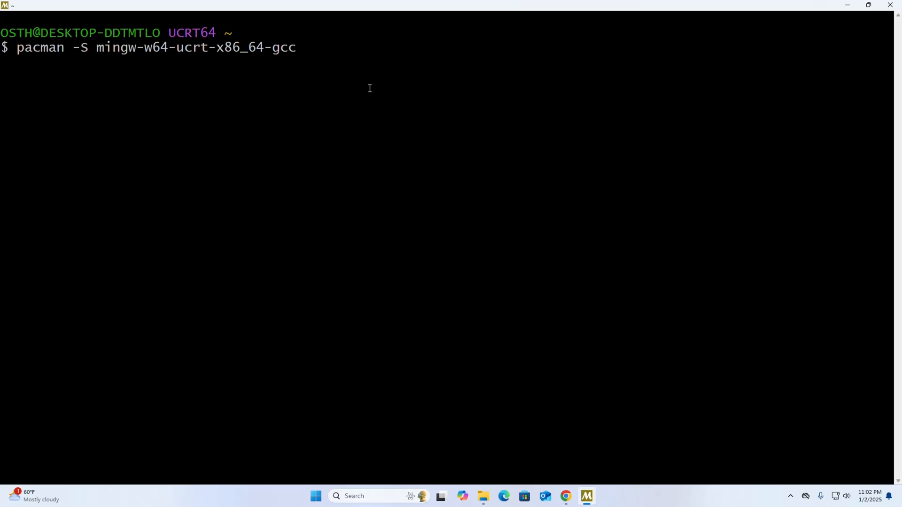
# Step: Run the pacman command and confirm with Y to install the GCC packages
pyautogui.press('Enter')
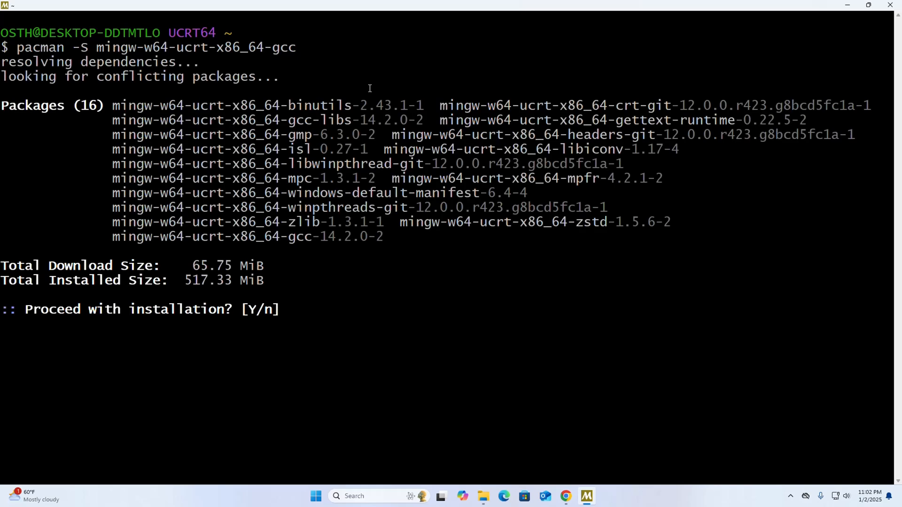
pyautogui.write('Y')
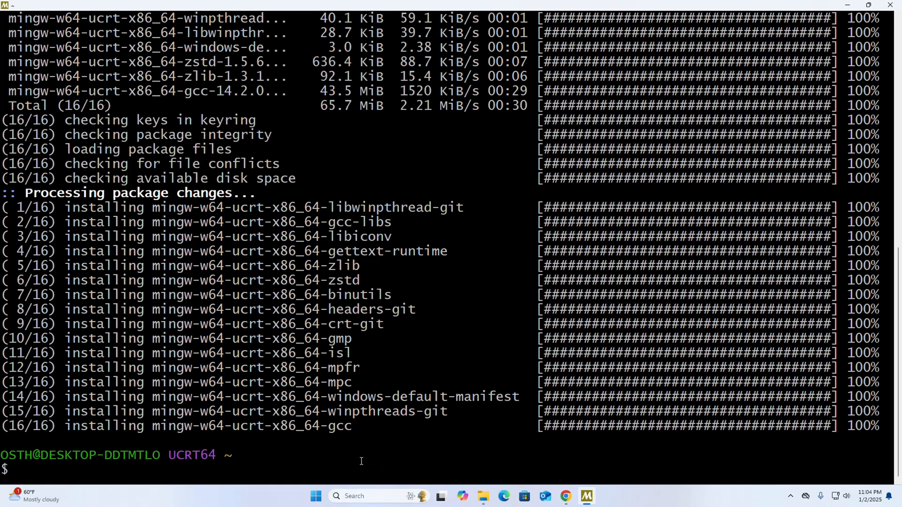
# Step: Run 'gcc --version' in the MSYS2 terminal to confirm the compiler works
pyautogui.write('g')
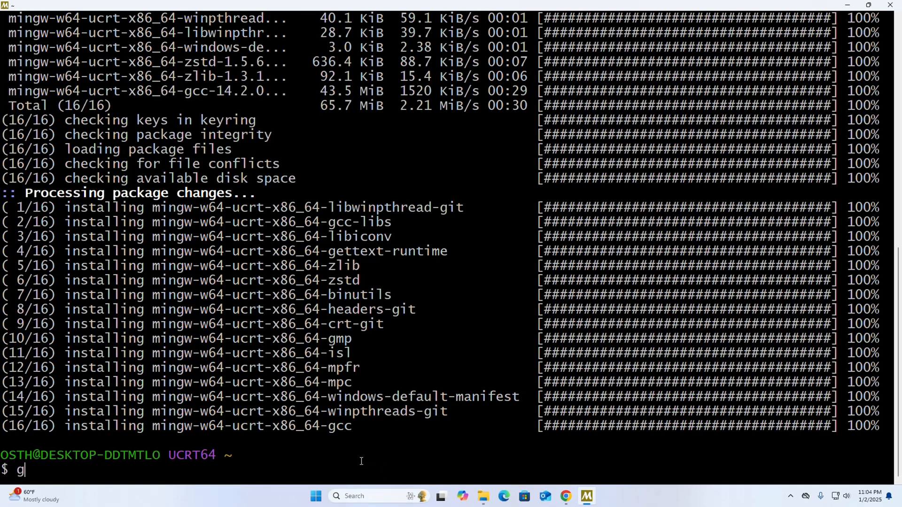
pyautogui.write('cc --')
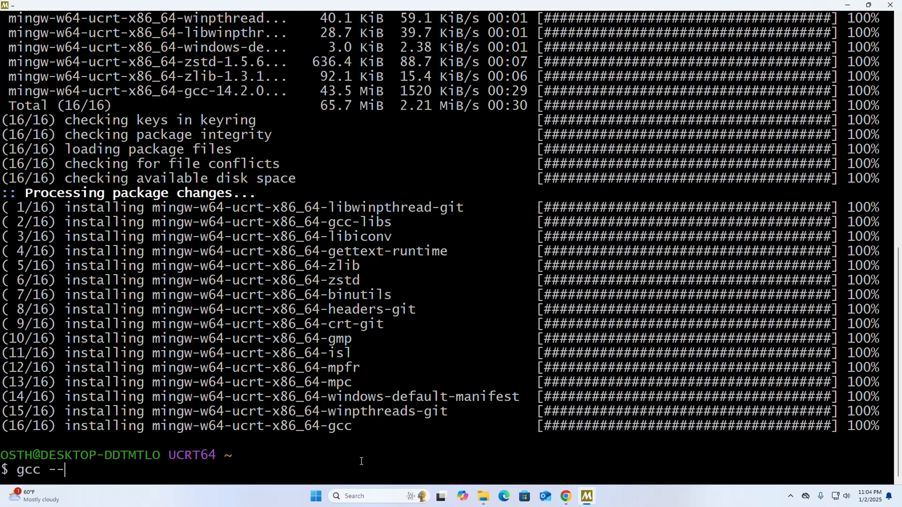
pyautogui.write('version')
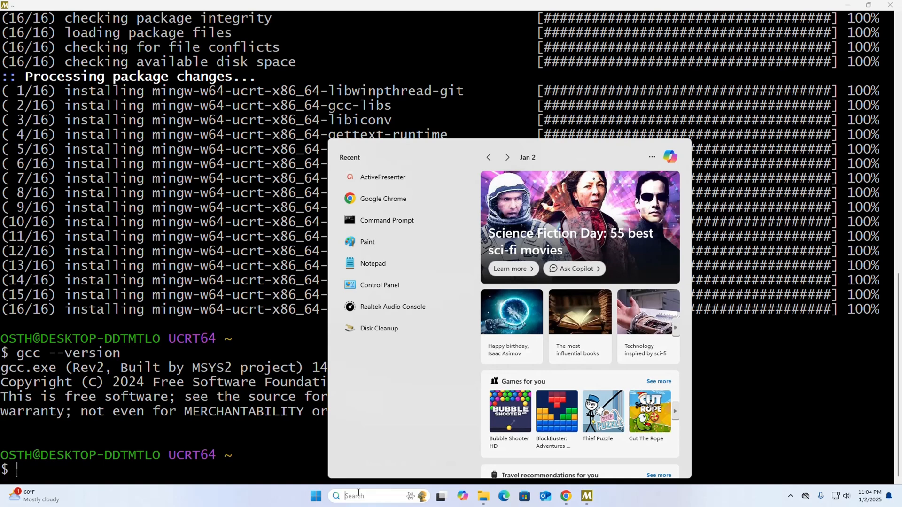
# Step: Open Command Prompt from a 'cmd' search, run 'gcc --version', and maximize it
pyautogui.write('cmd')
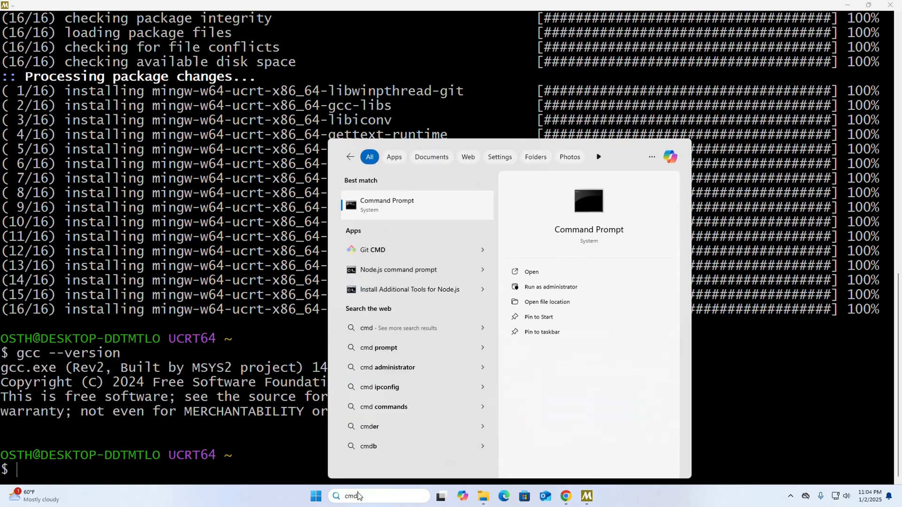
pyautogui.click(387, 205)
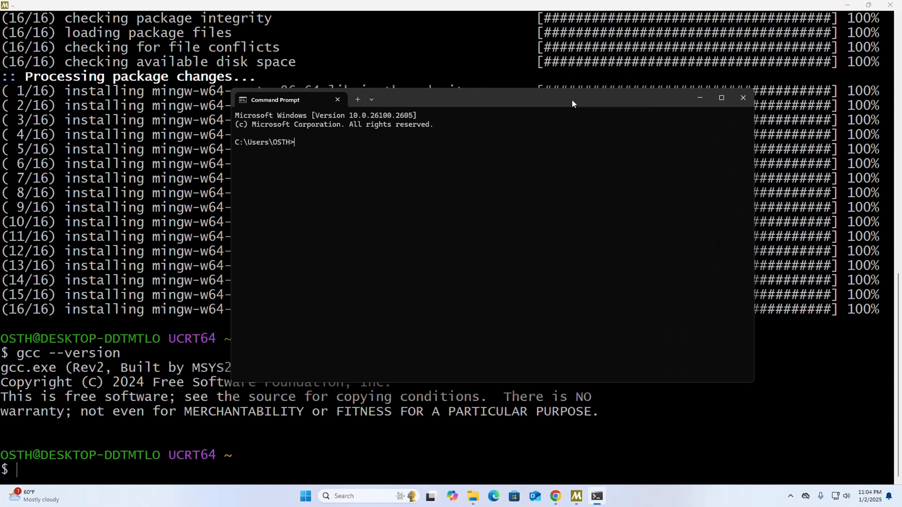
pyautogui.write('gcc --')
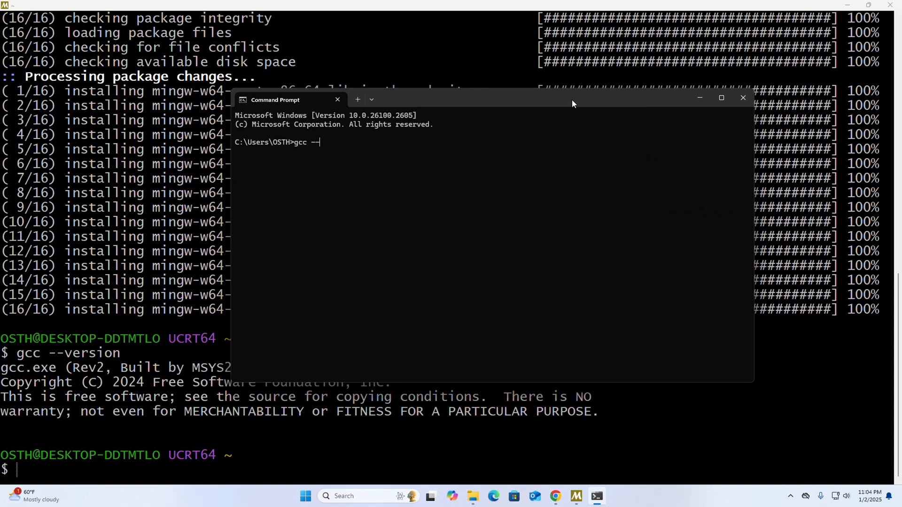
pyautogui.write('version')
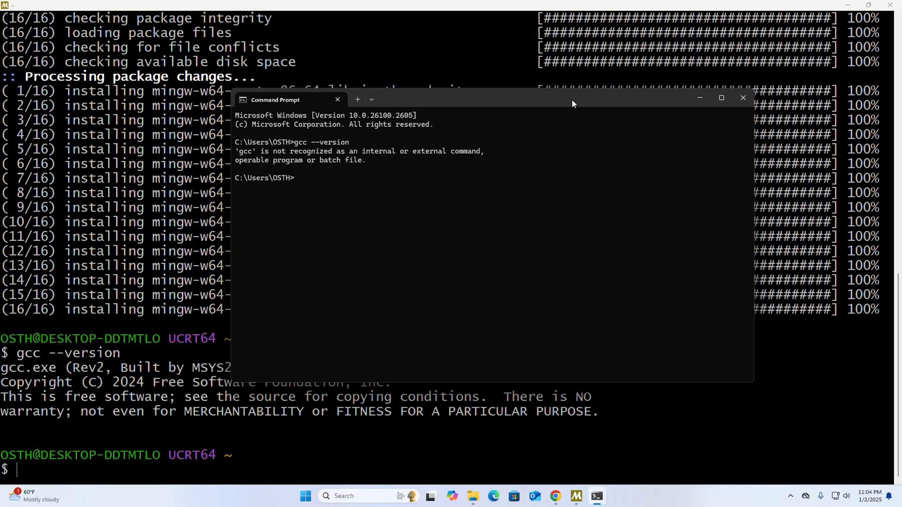
pyautogui.moveTo(722, 101)
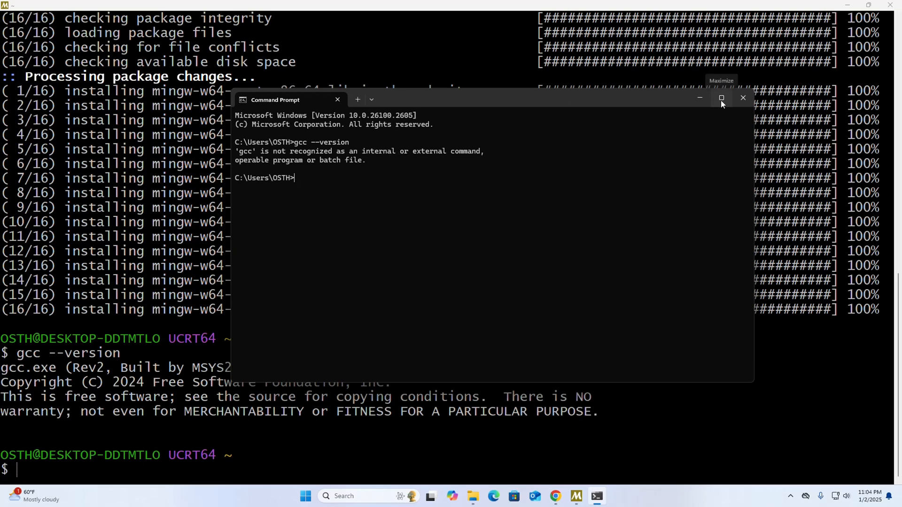
pyautogui.click(721, 97)
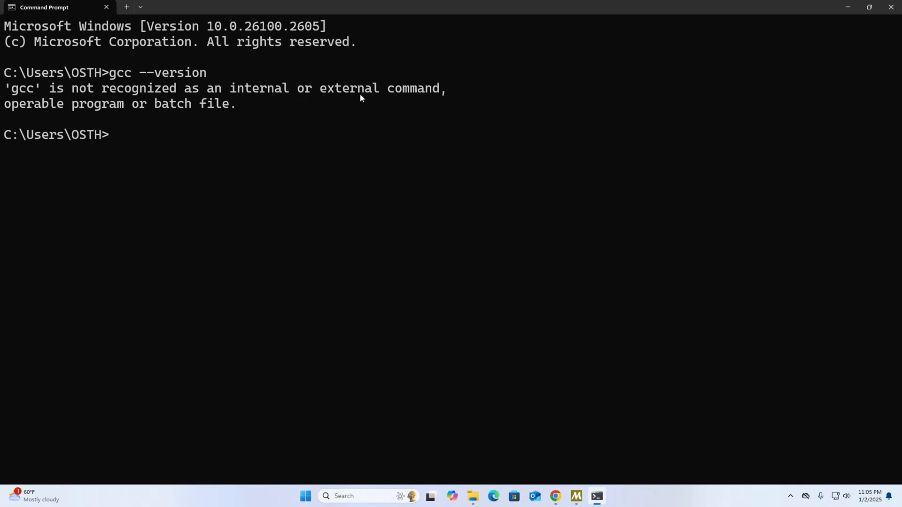
pyautogui.moveTo(82, 109)
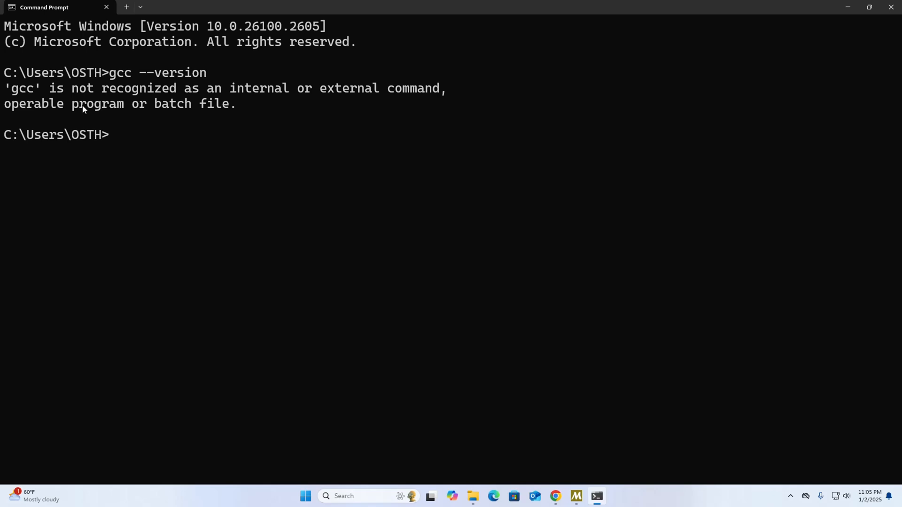
pyautogui.moveTo(241, 110)
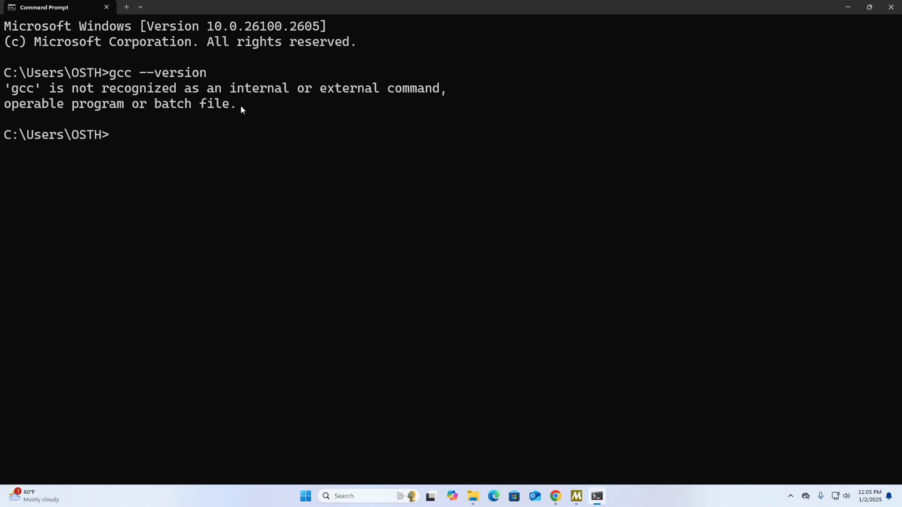
pyautogui.moveTo(145, 140)
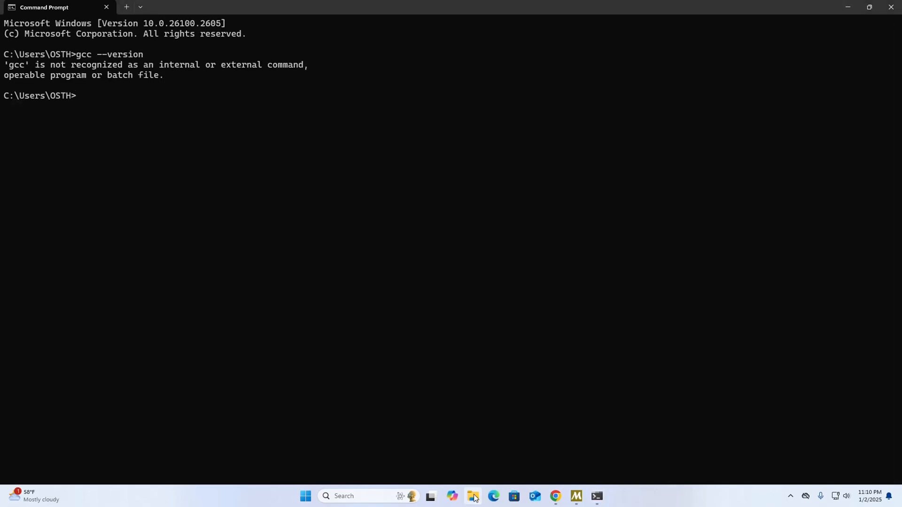
# Step: Browse File Explorer to C:\msys64\ucrt64\bin and copy that folder path
pyautogui.click(473, 500)
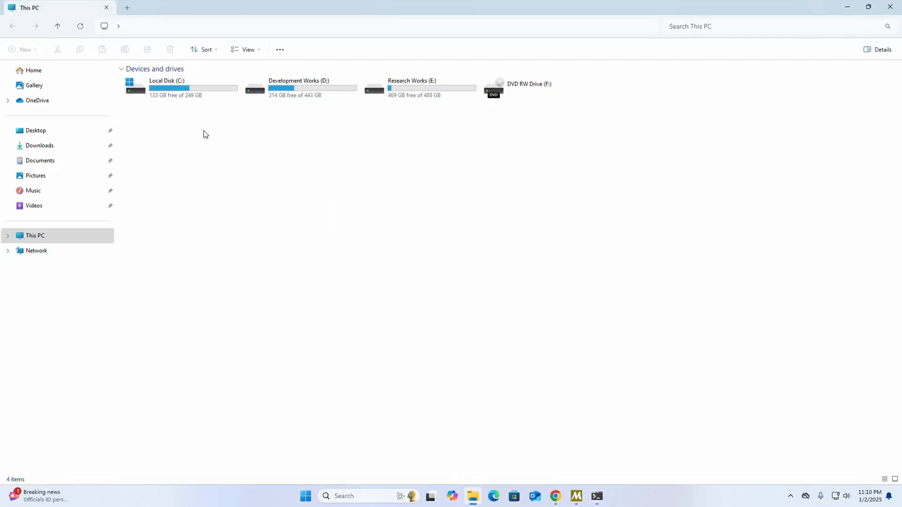
pyautogui.doubleClick(167, 81)
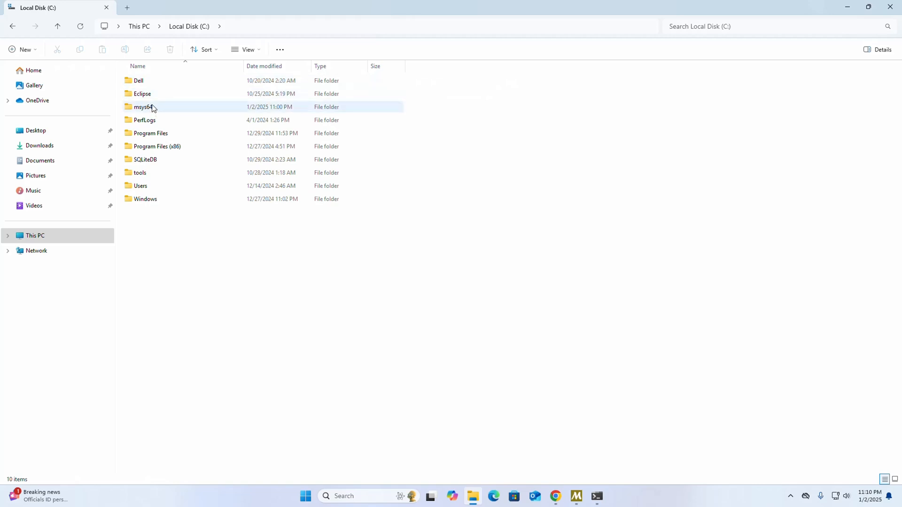
pyautogui.click(143, 106)
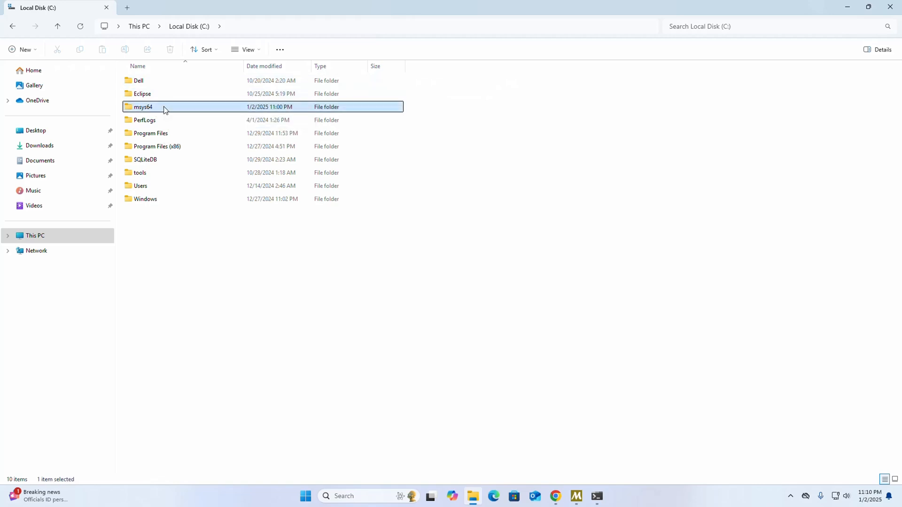
pyautogui.doubleClick(143, 107)
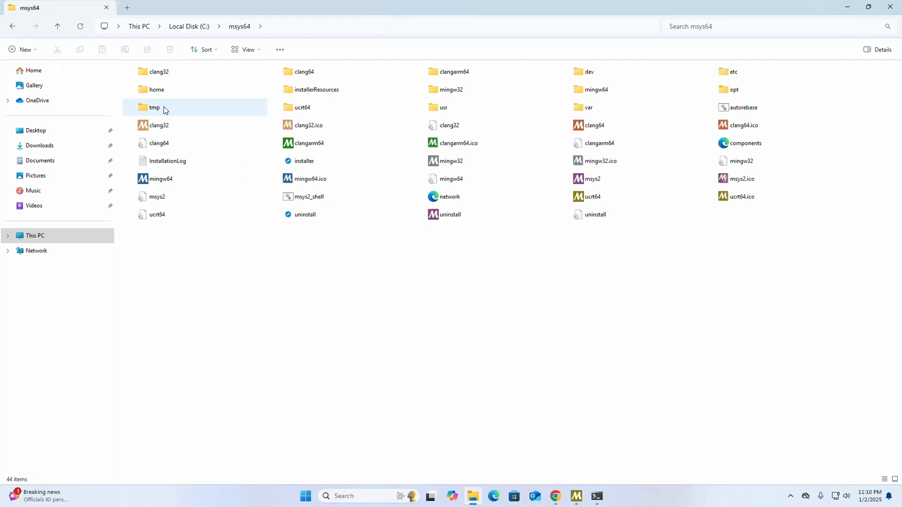
pyautogui.moveTo(313, 113)
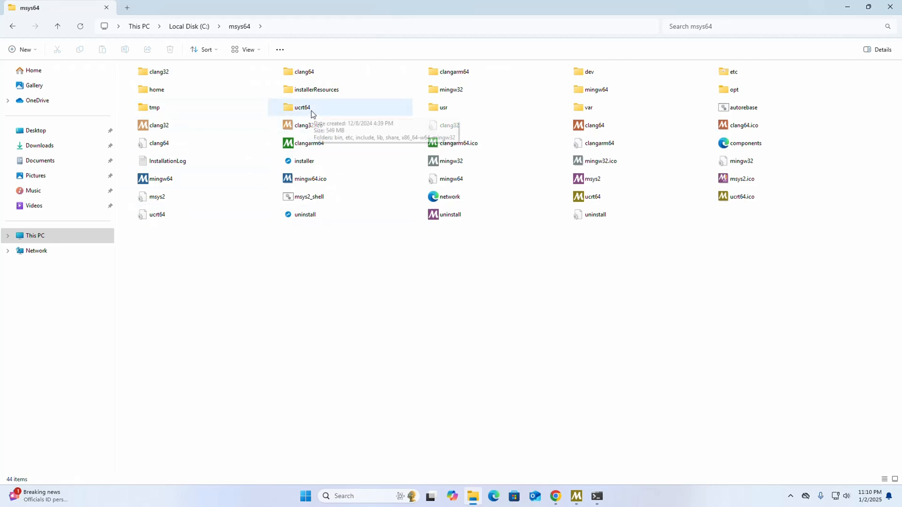
pyautogui.click(303, 107)
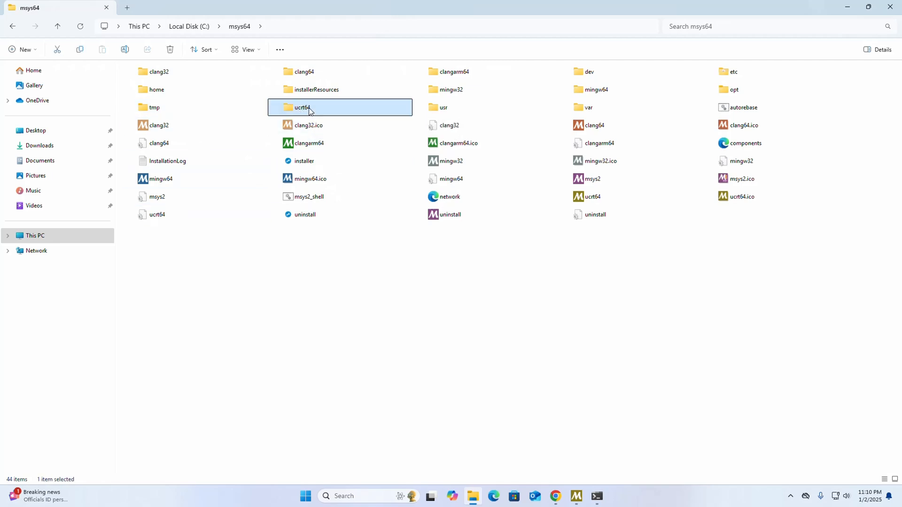
pyautogui.doubleClick(308, 107)
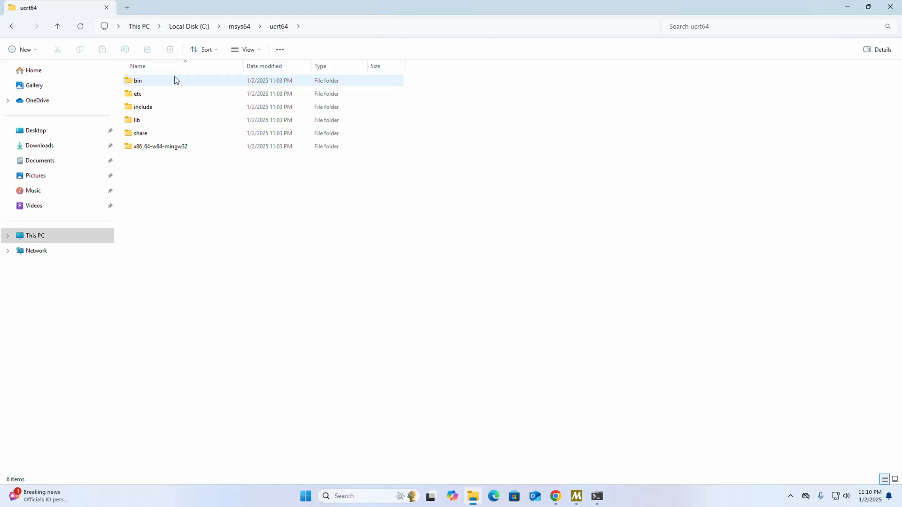
pyautogui.doubleClick(138, 81)
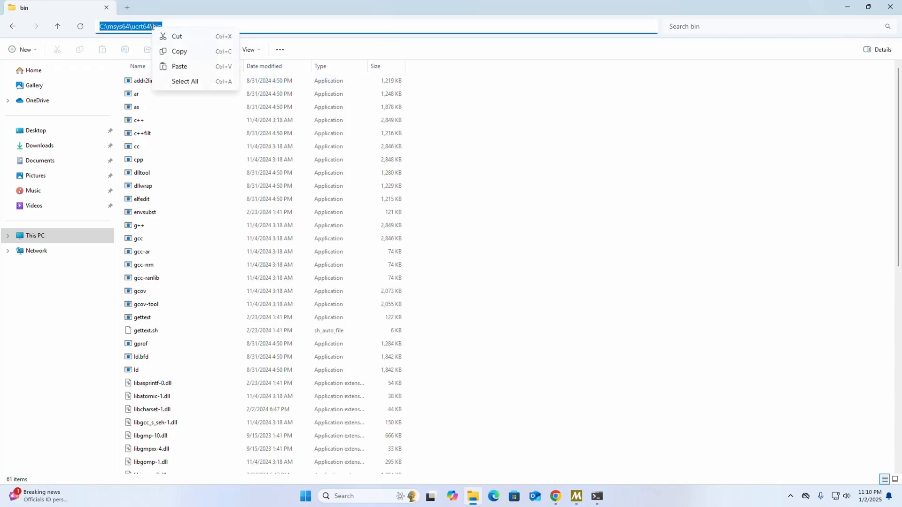
pyautogui.click(564, 311)
pyautogui.write('edi')
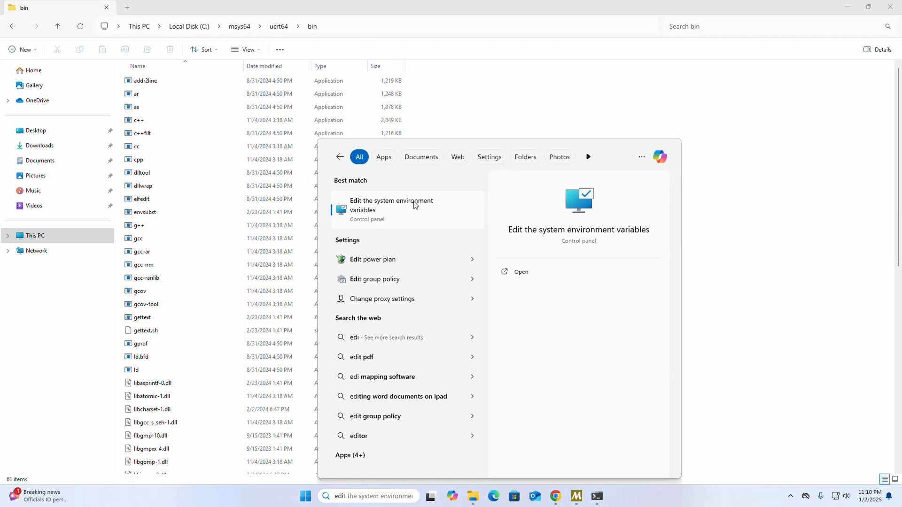
# Step: Open Environment Variables from System Properties and scroll the system variables to Path
pyautogui.click(391, 205)
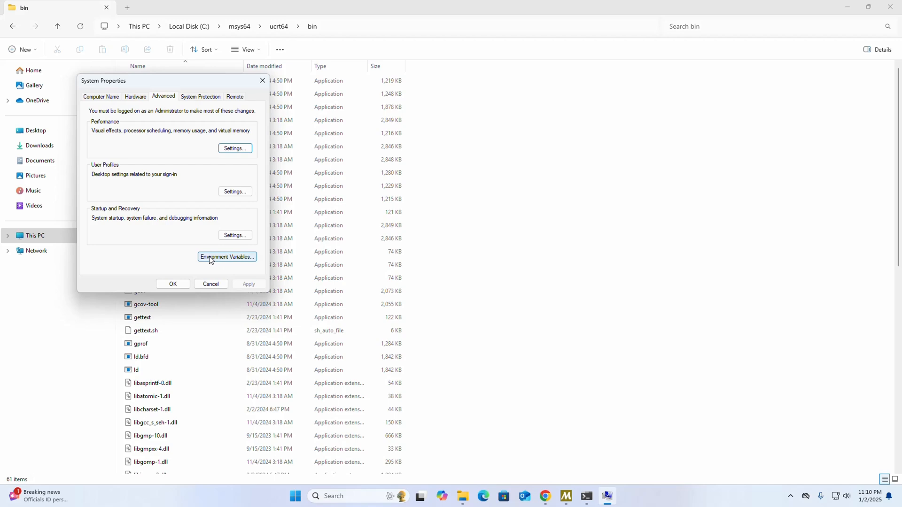
pyautogui.moveTo(224, 260)
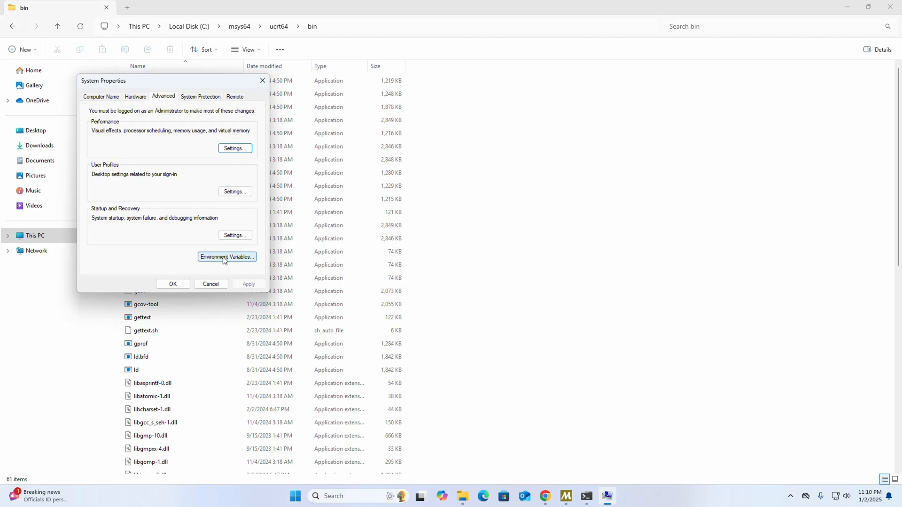
pyautogui.click(227, 257)
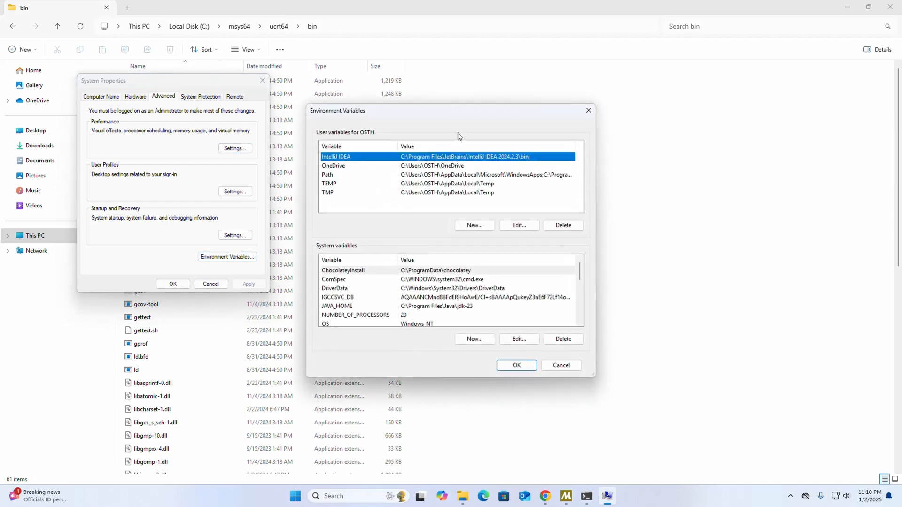
pyautogui.moveTo(389, 285)
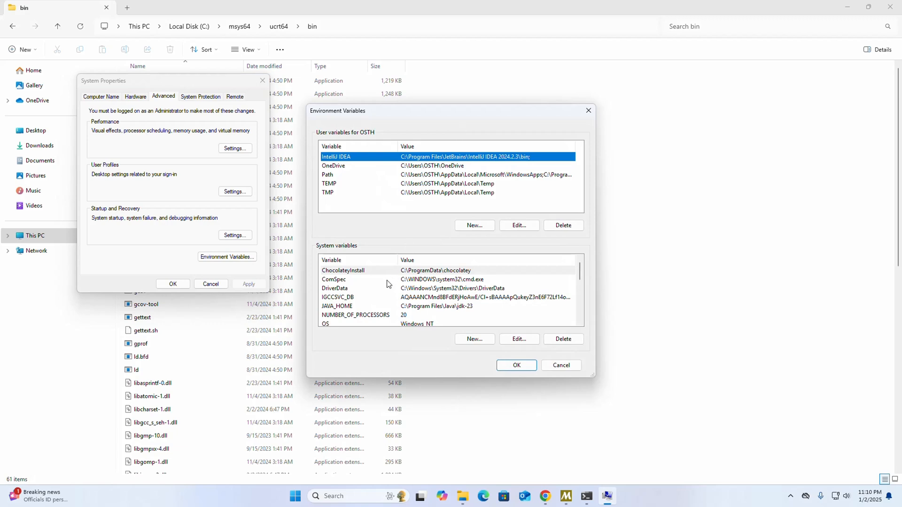
pyautogui.moveTo(428, 231)
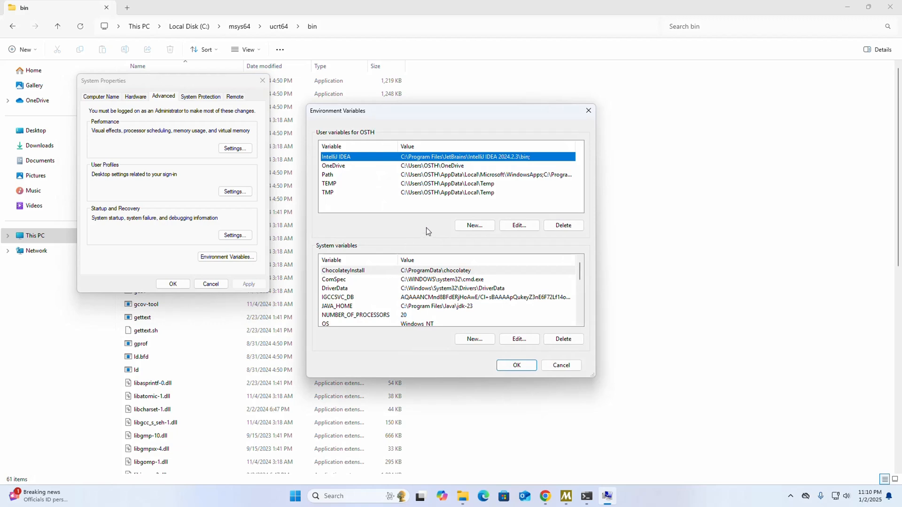
pyautogui.moveTo(407, 282)
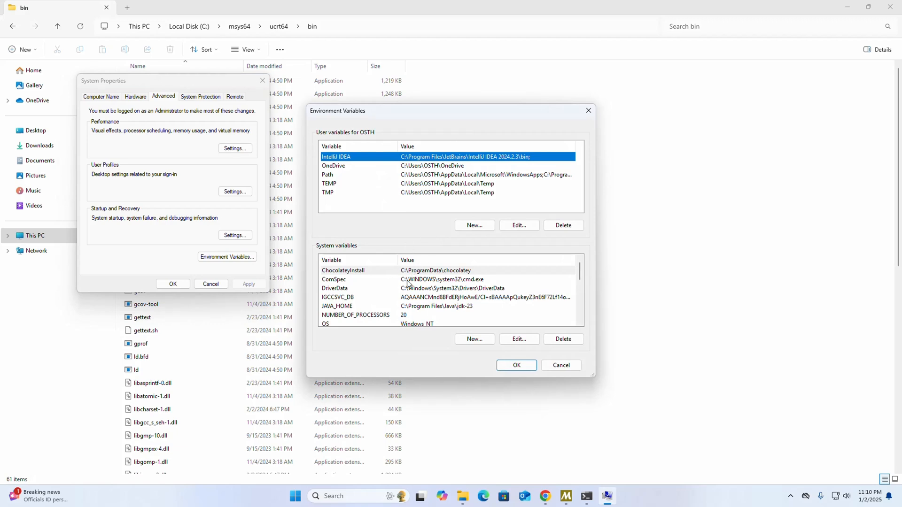
pyautogui.scroll(-3)
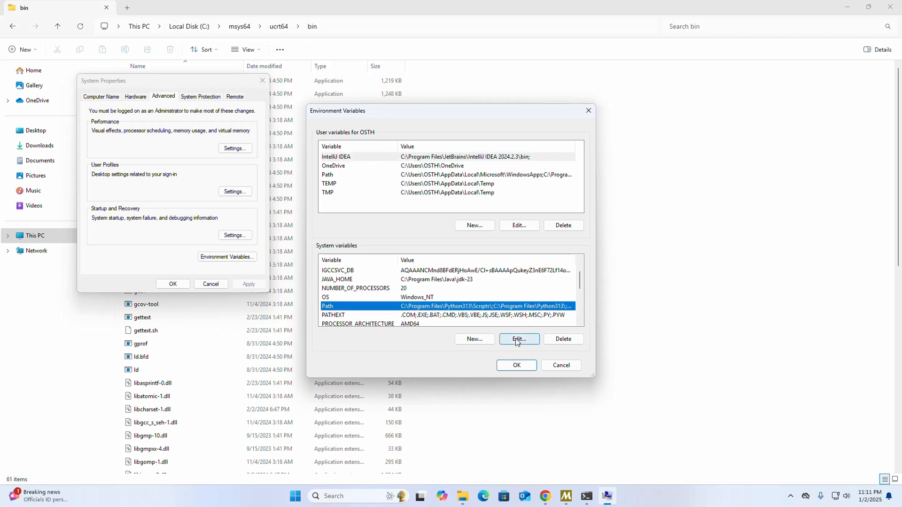
# Step: Add C:\msys64\ucrt64\bin as a new system Path entry and confirm every dialog
pyautogui.click(519, 339)
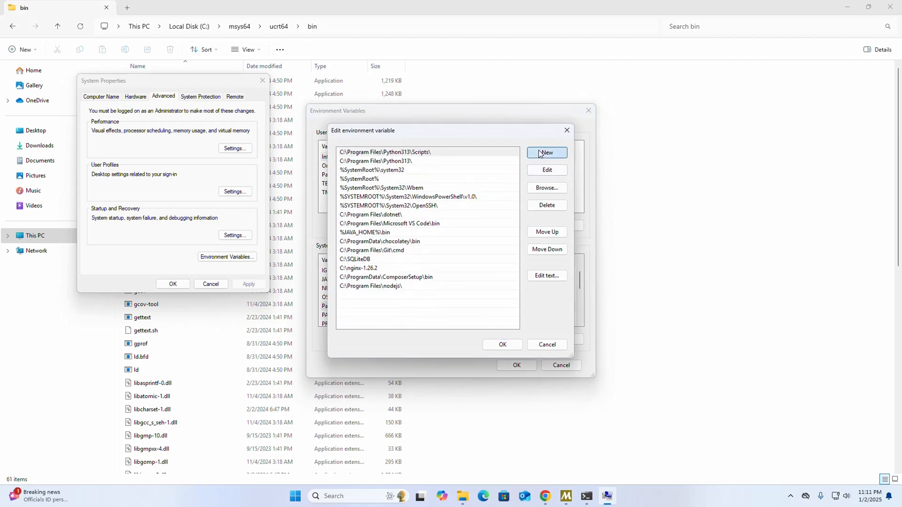
pyautogui.click(547, 152)
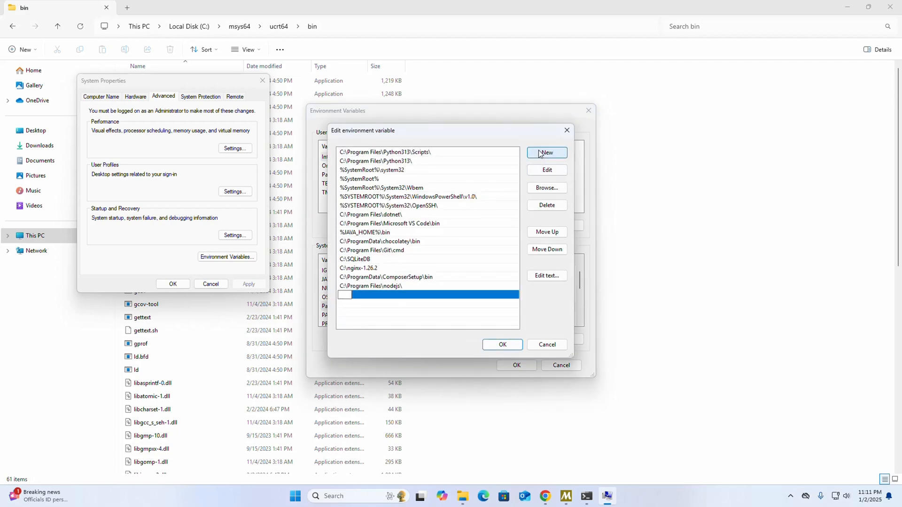
pyautogui.write('C:\\msys64\\ucrt64\\bin')
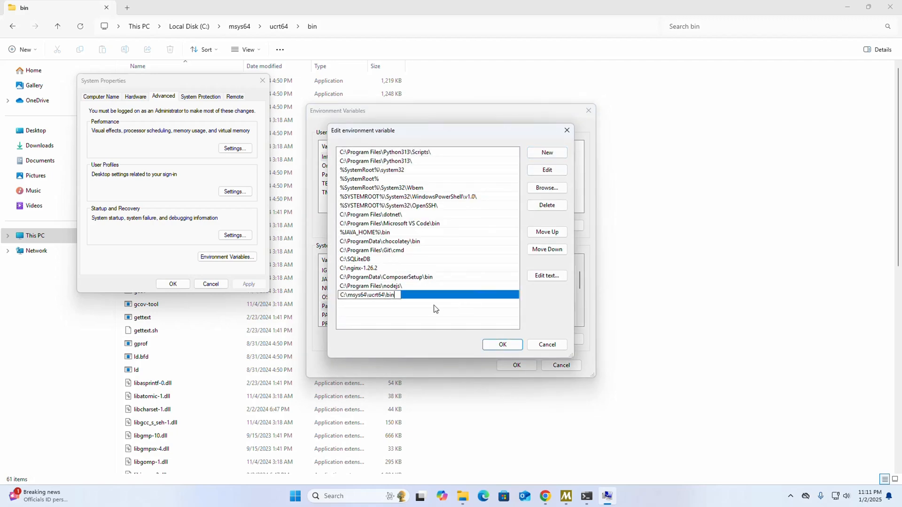
pyautogui.click(450, 295)
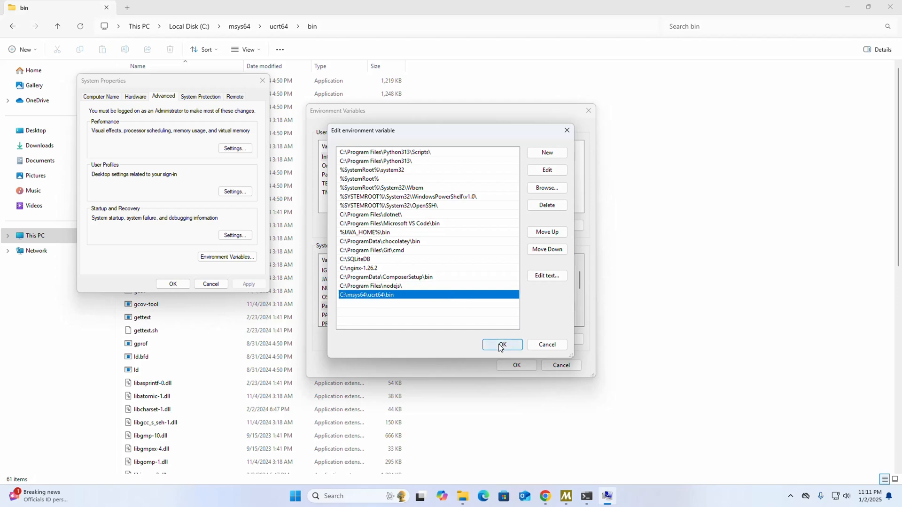
pyautogui.click(502, 345)
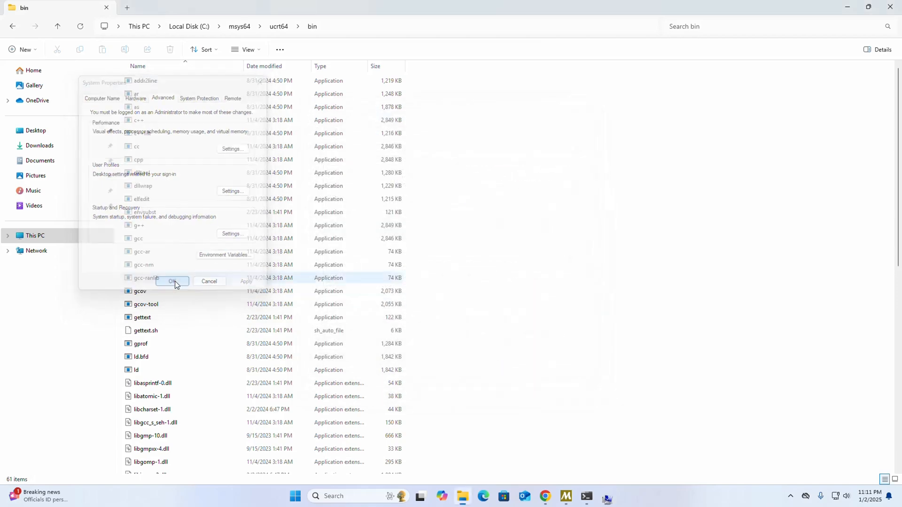
pyautogui.click(596, 497)
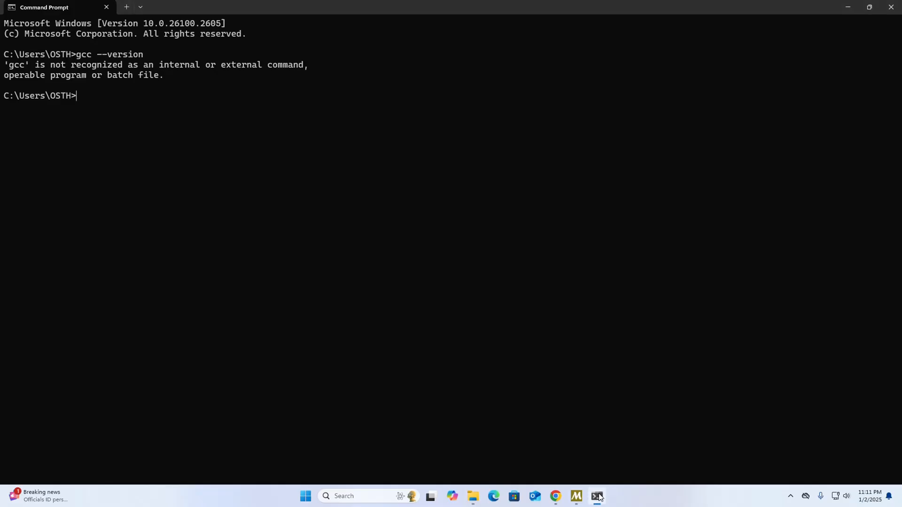
# Step: Exit the old Command Prompt and launch a new one by searching cmd
pyautogui.write('e')
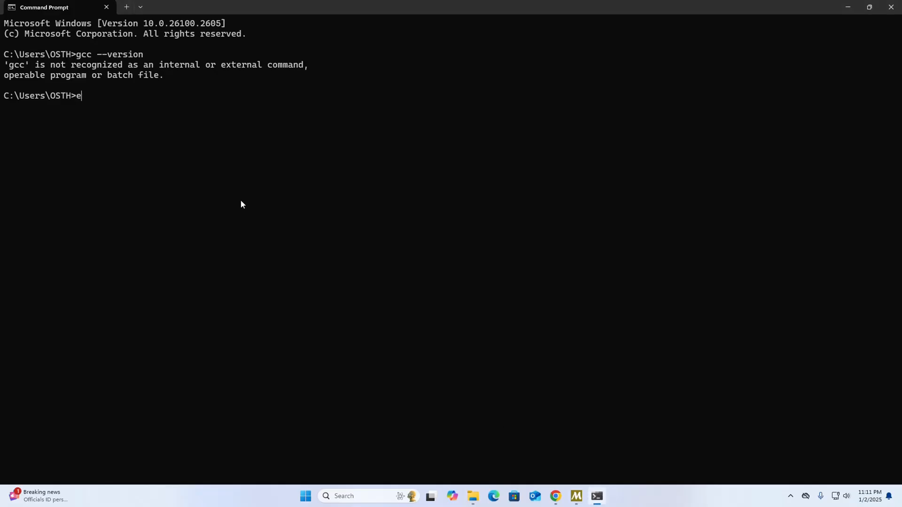
pyautogui.write('xit')
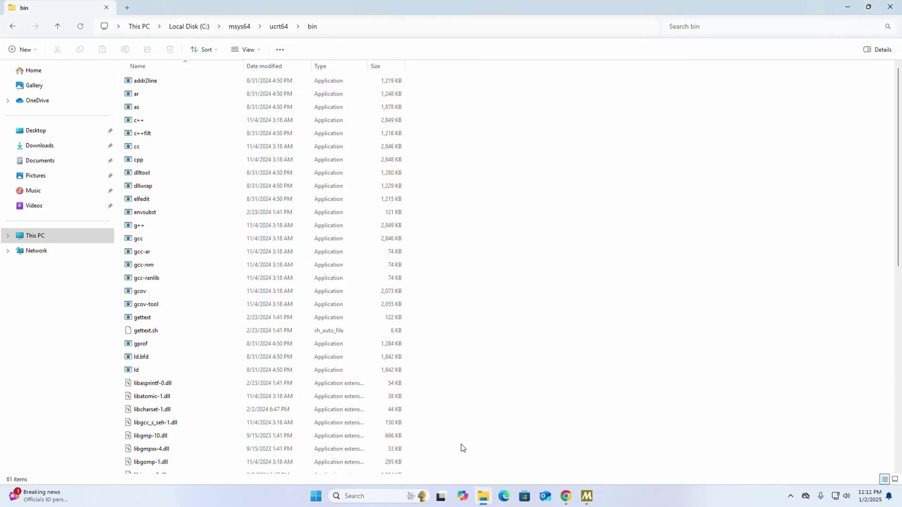
pyautogui.write('cmd')
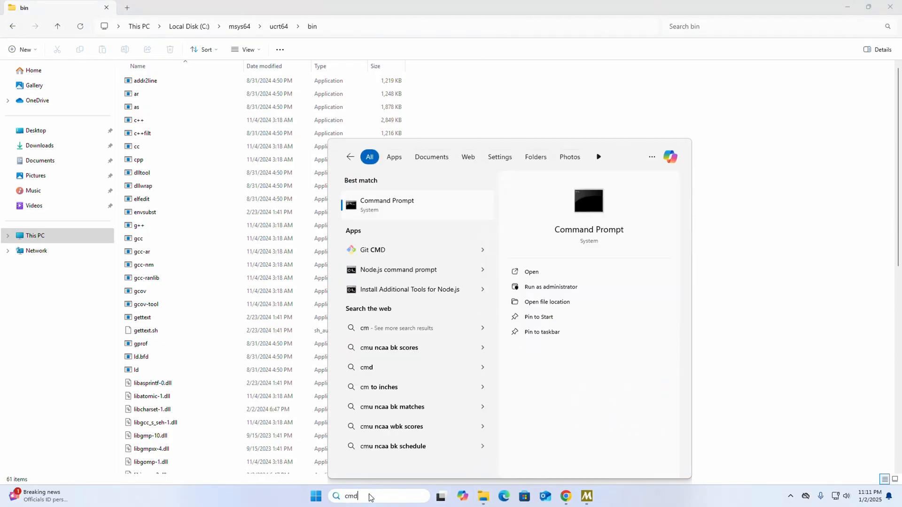
pyautogui.click(387, 205)
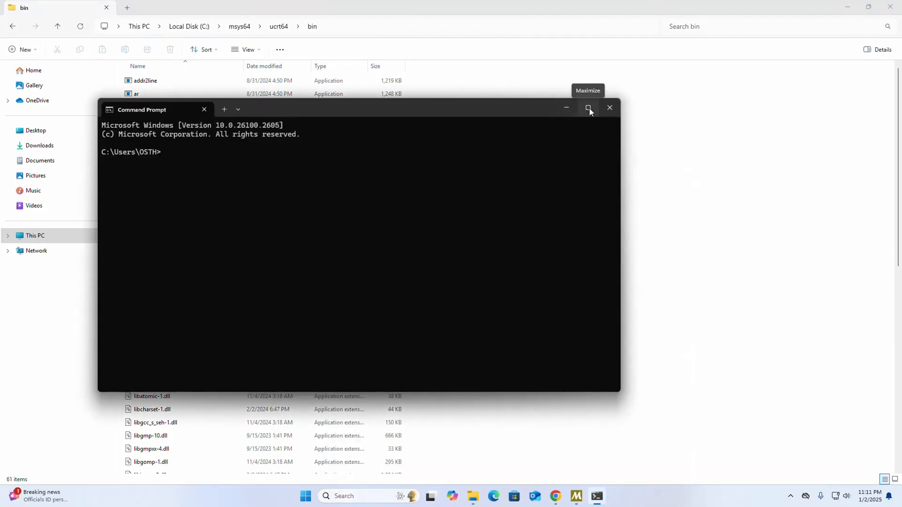
# Step: Maximize the terminal and run gcc --version and g++ --version, both showing MSYS2 14.2.0
pyautogui.click(588, 108)
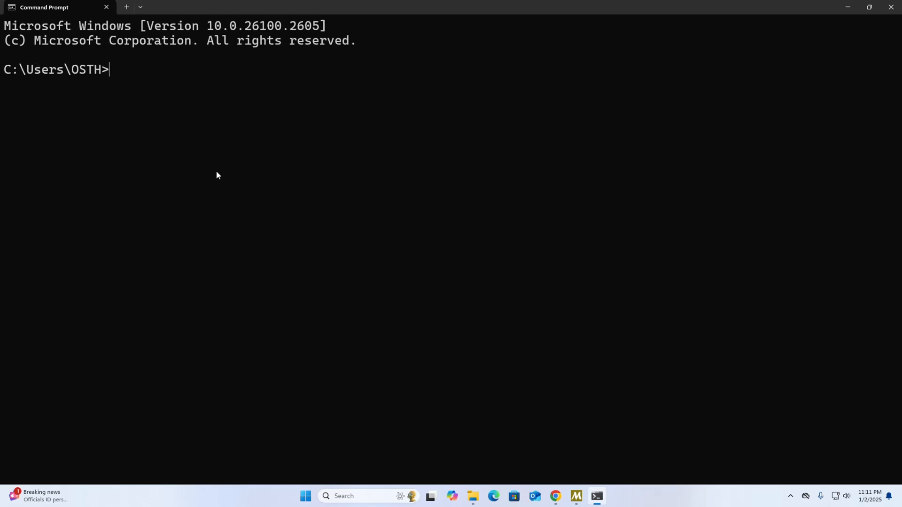
pyautogui.write('g')
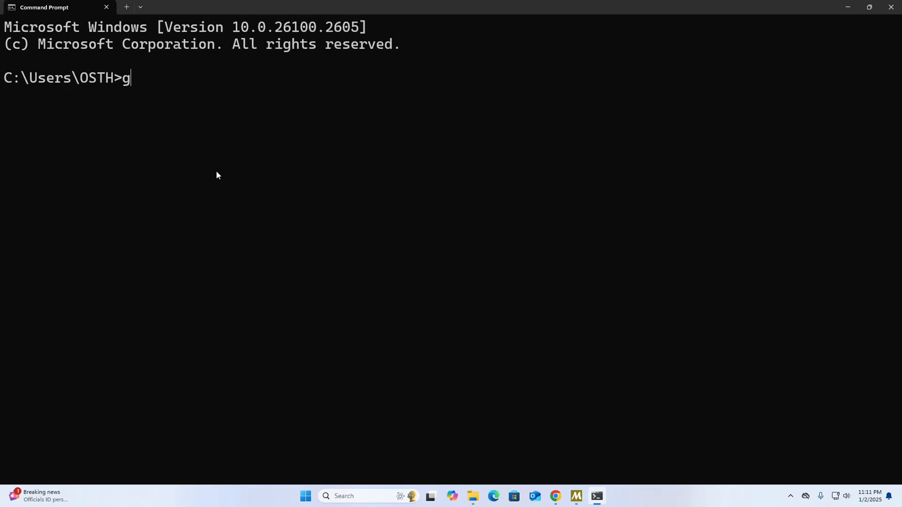
pyautogui.write('cc --version')
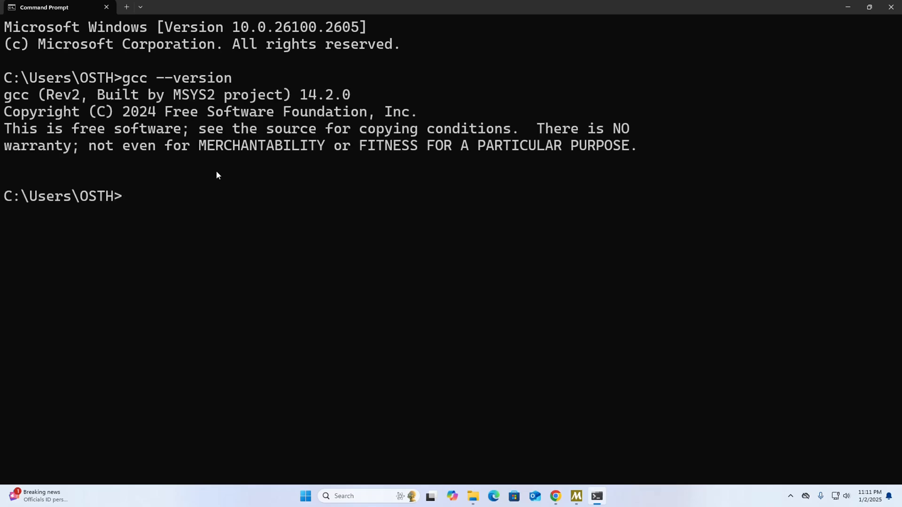
pyautogui.write('g')
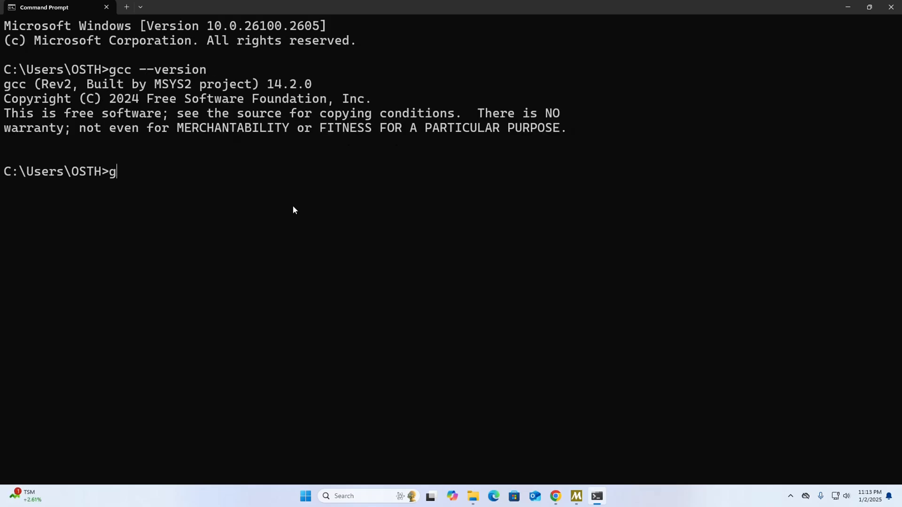
pyautogui.write('++')
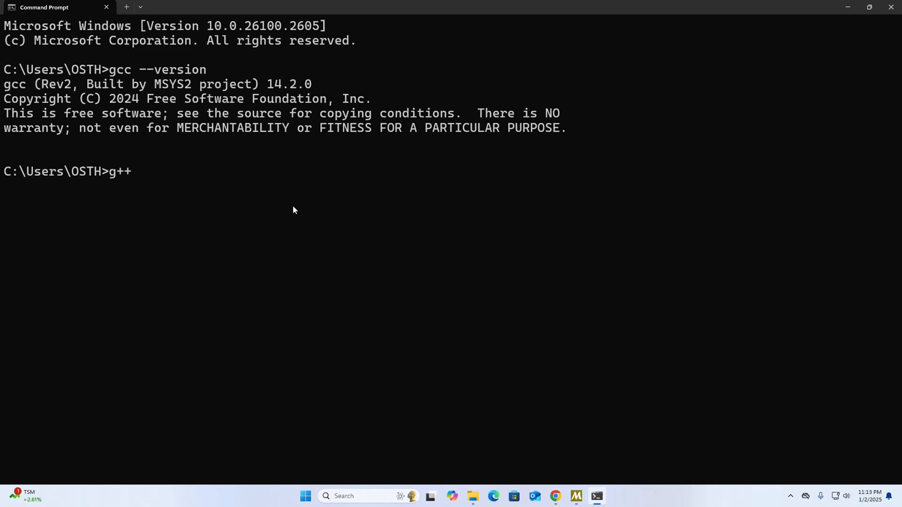
pyautogui.write('--versi')
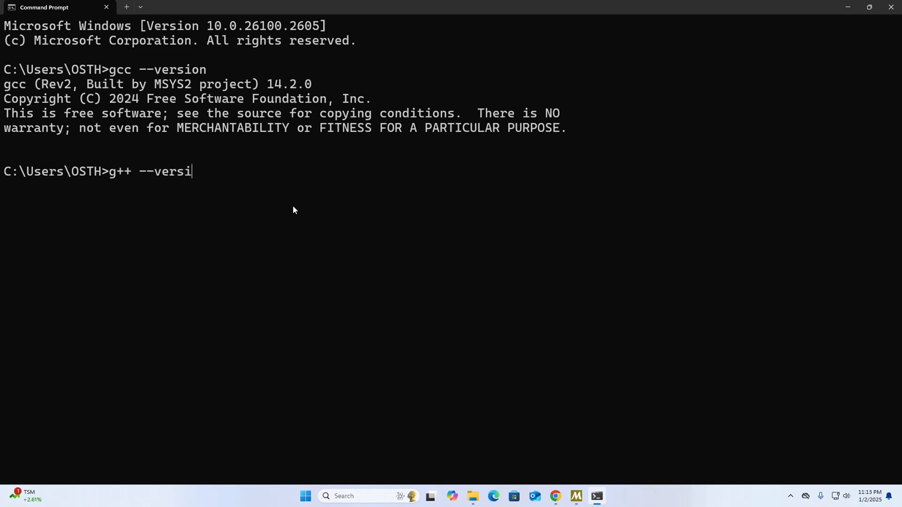
pyautogui.press('Enter')
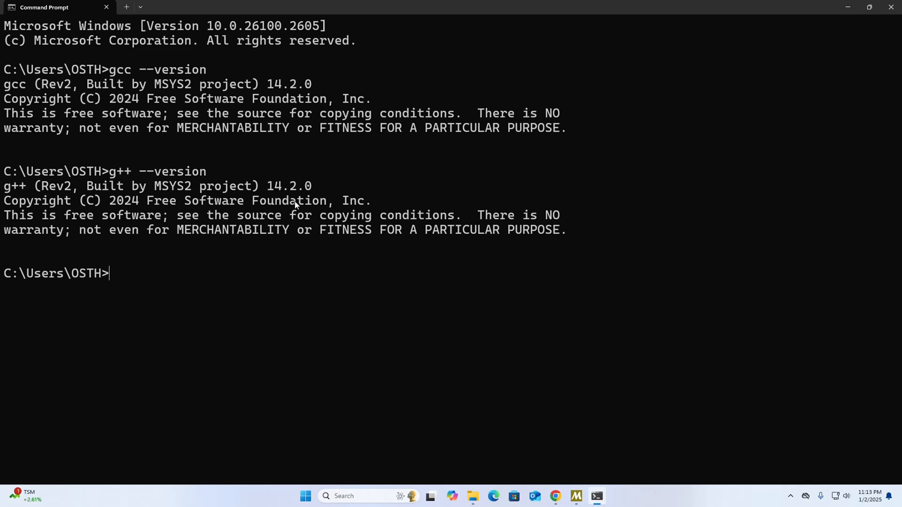
pyautogui.moveTo(14, 89)
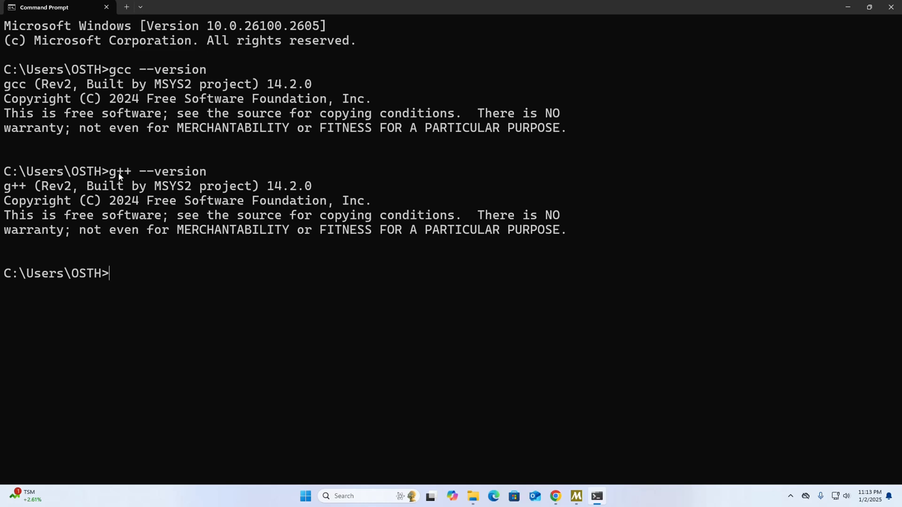
pyautogui.moveTo(199, 283)
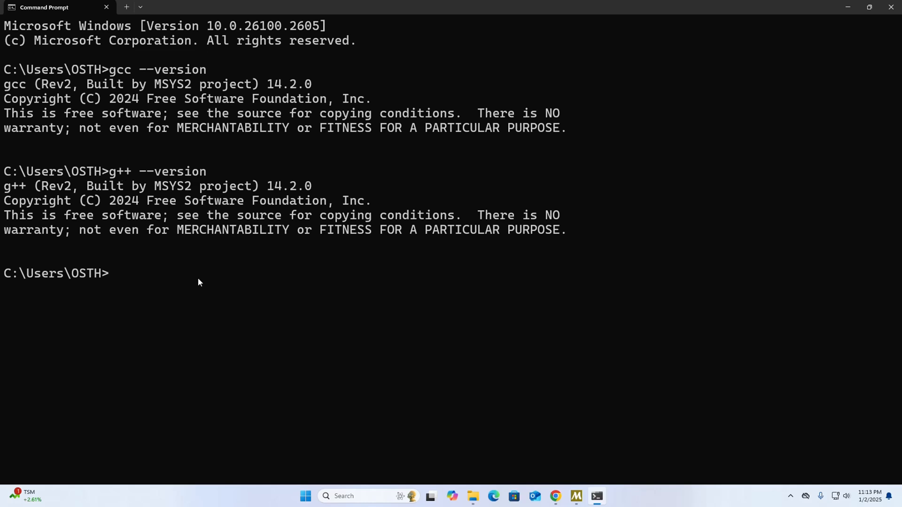